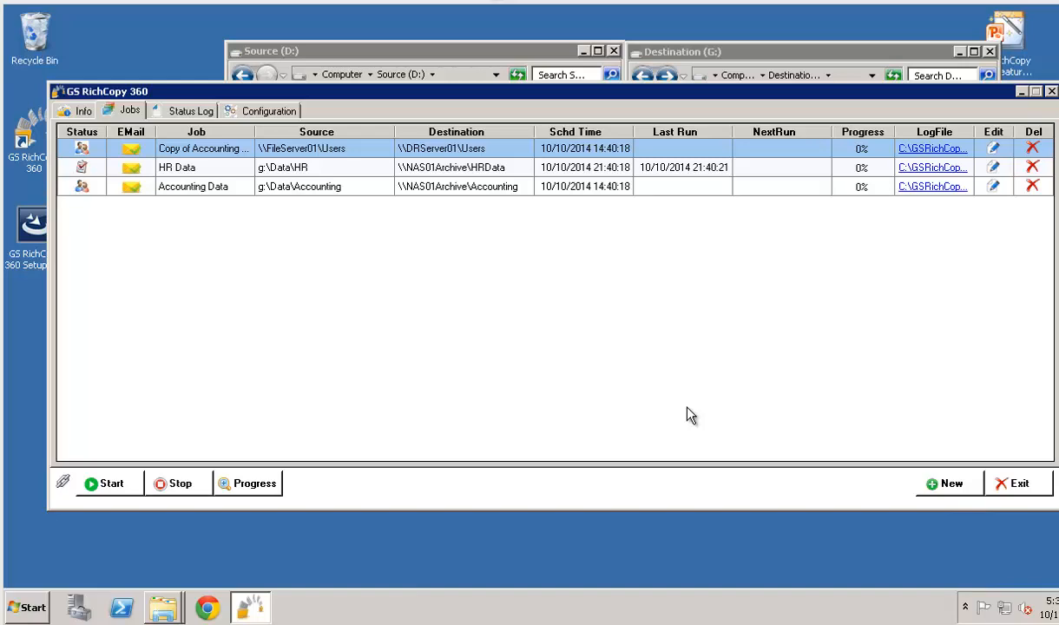
mouse_move(430, 295)
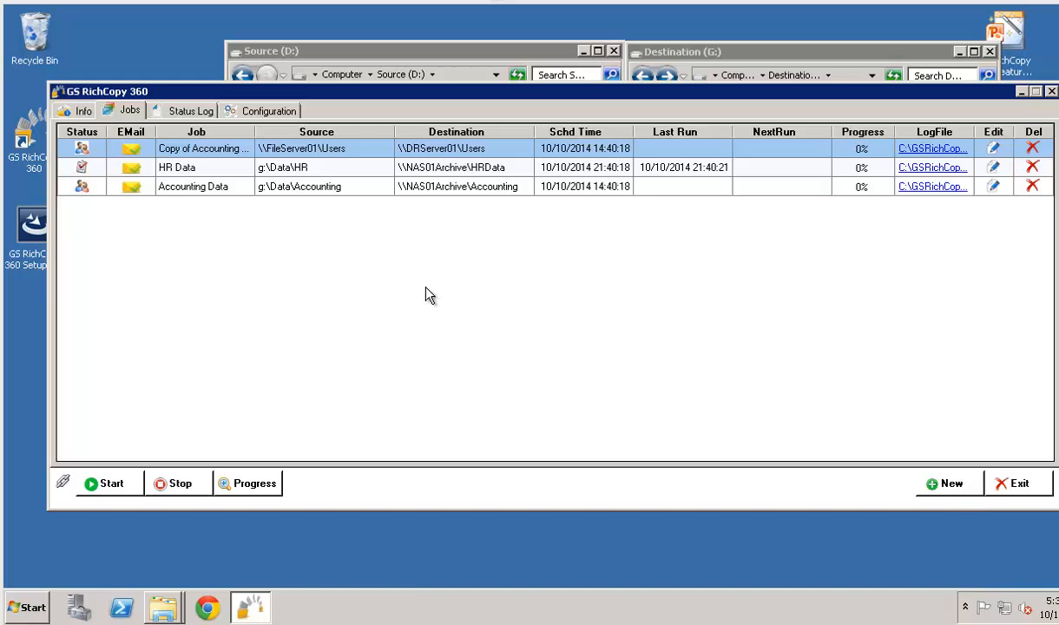
mouse_move(726, 476)
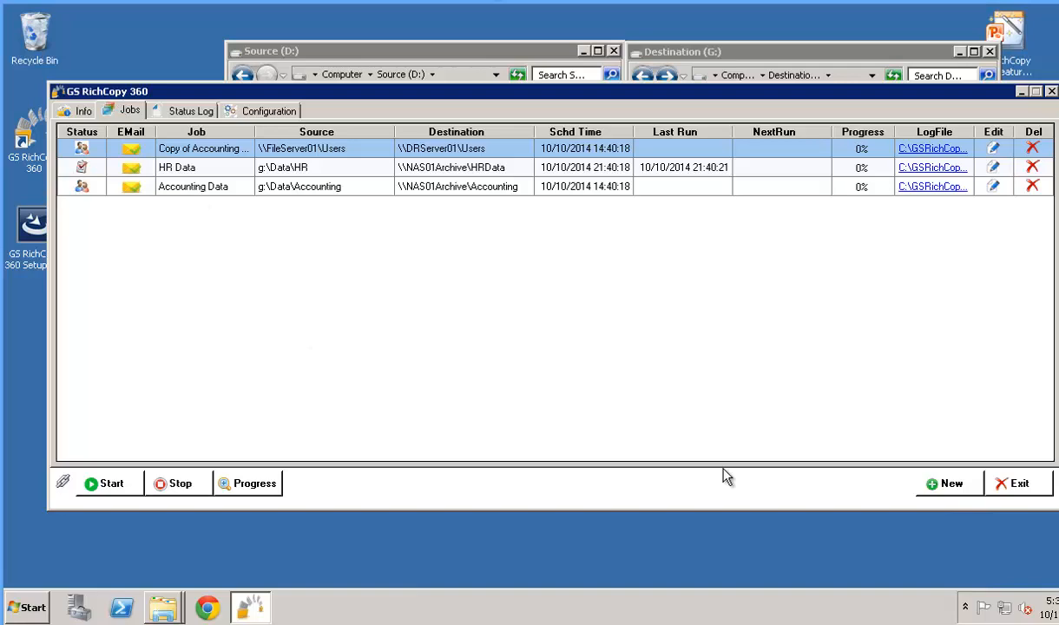
Launch the Job Schedule Wizard for a new copy job, keeping 'Yes, proceed with wizard'
left_click(948, 483)
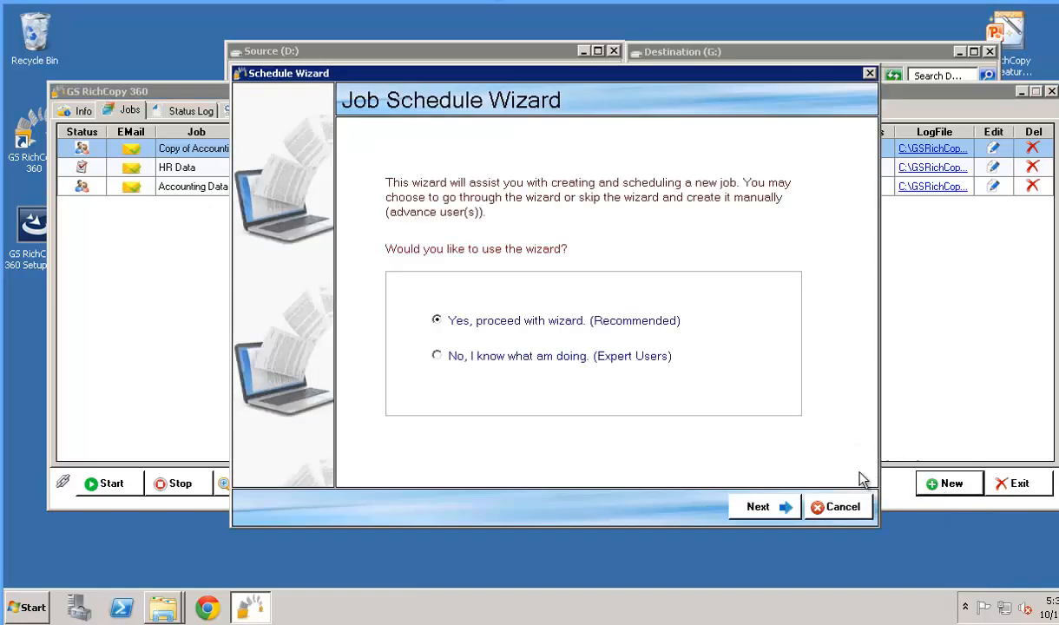
mouse_move(493, 217)
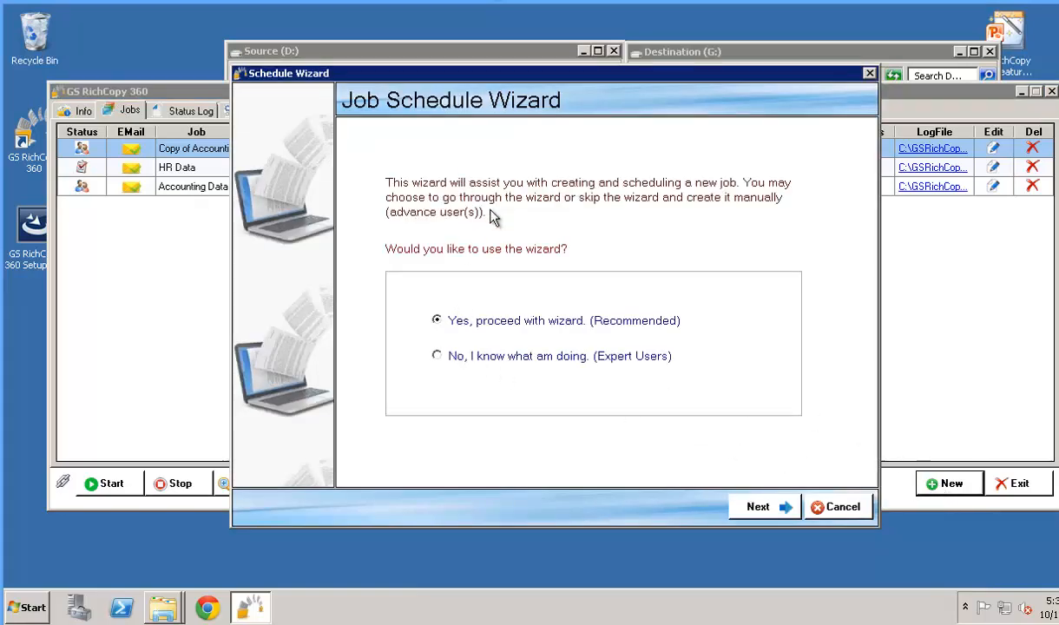
mouse_move(469, 330)
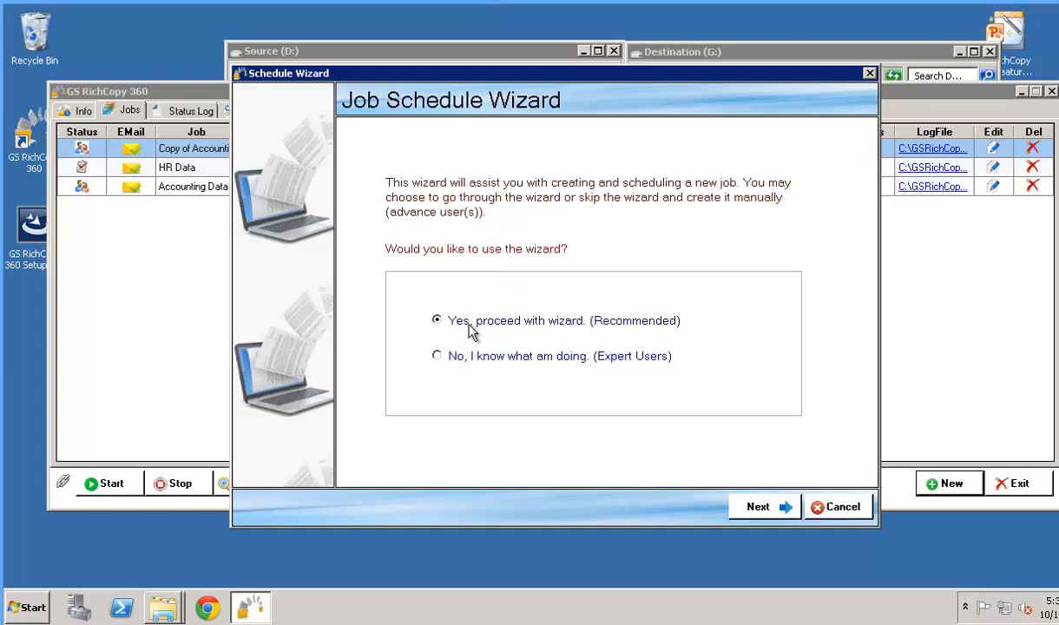
mouse_move(483, 365)
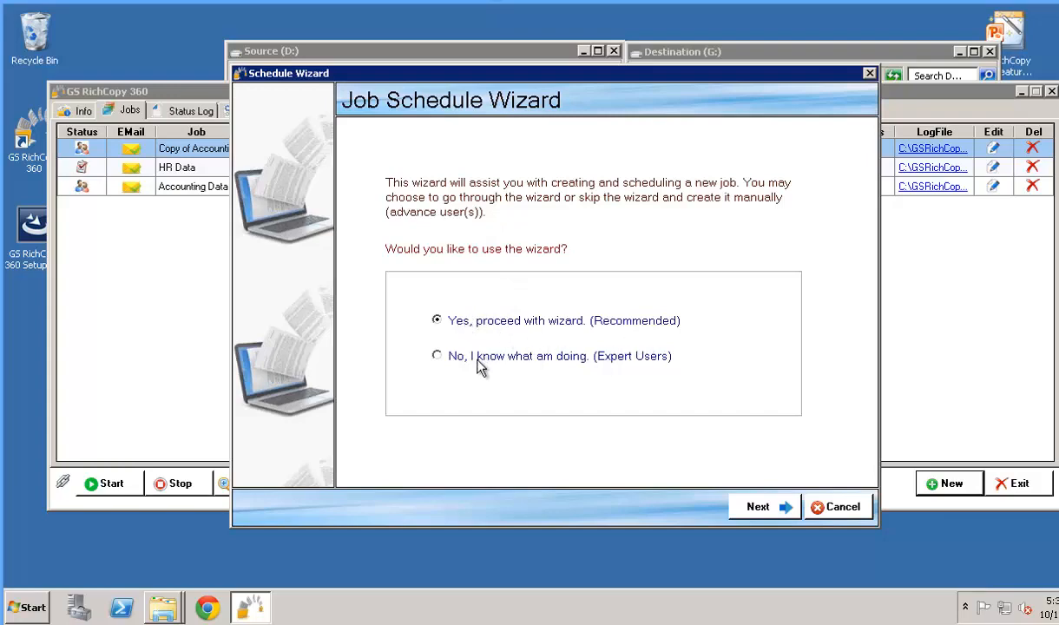
mouse_move(476, 373)
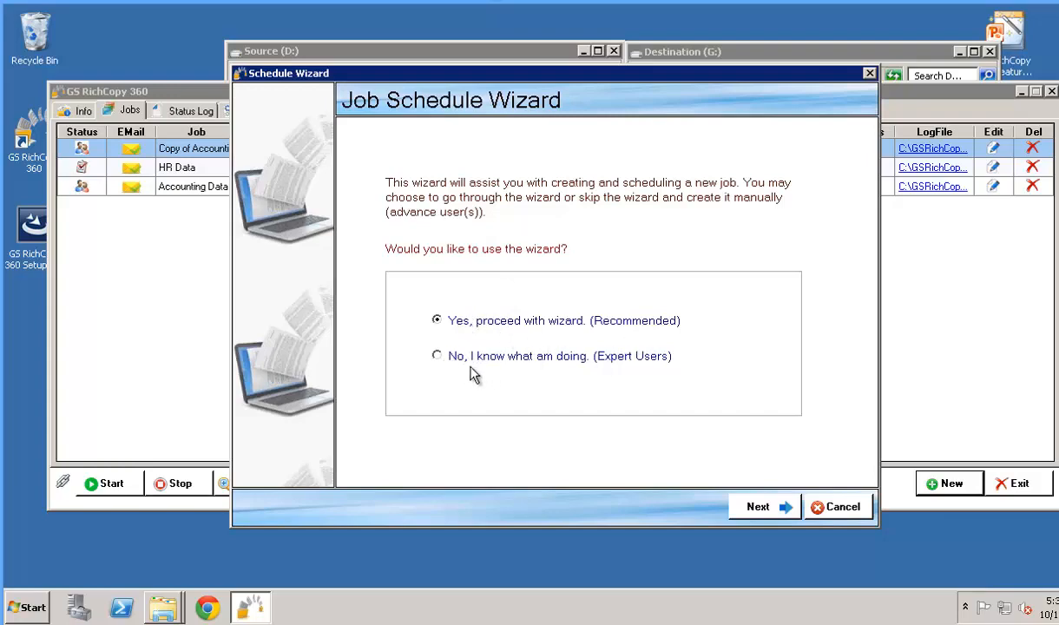
mouse_move(486, 344)
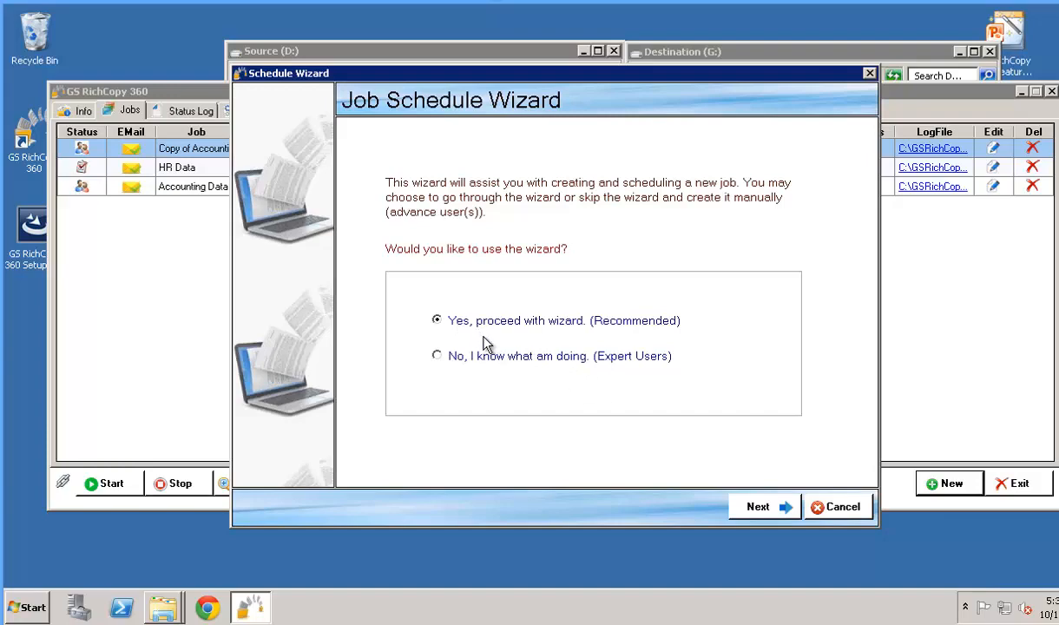
mouse_move(771, 514)
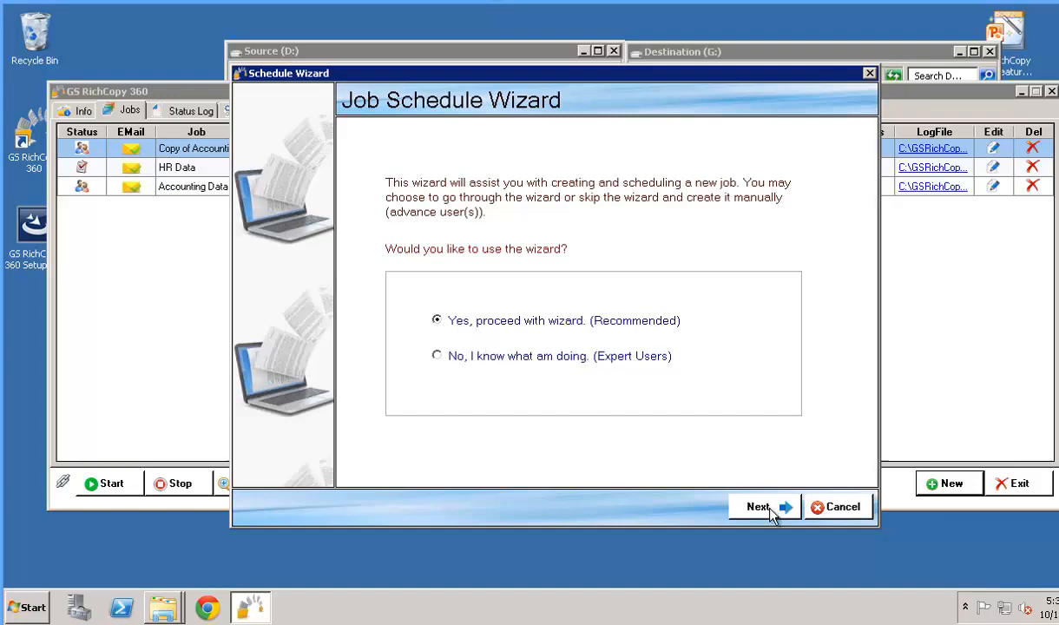
Name the new job 'Software Distribution' at the wizard's source-and-destination step
left_click(757, 508)
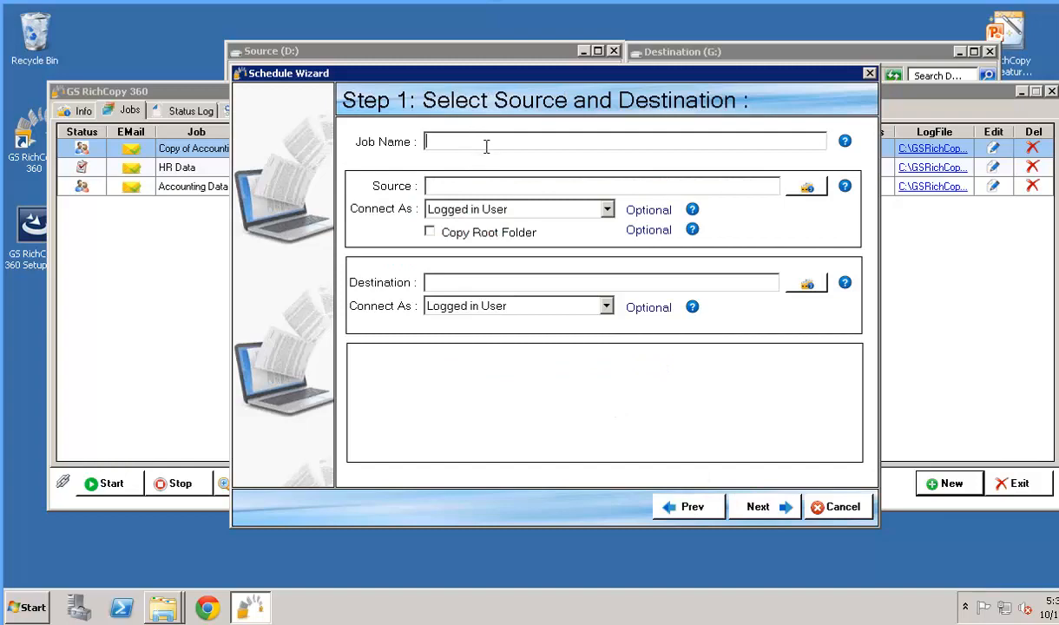
type("Software Distribution")
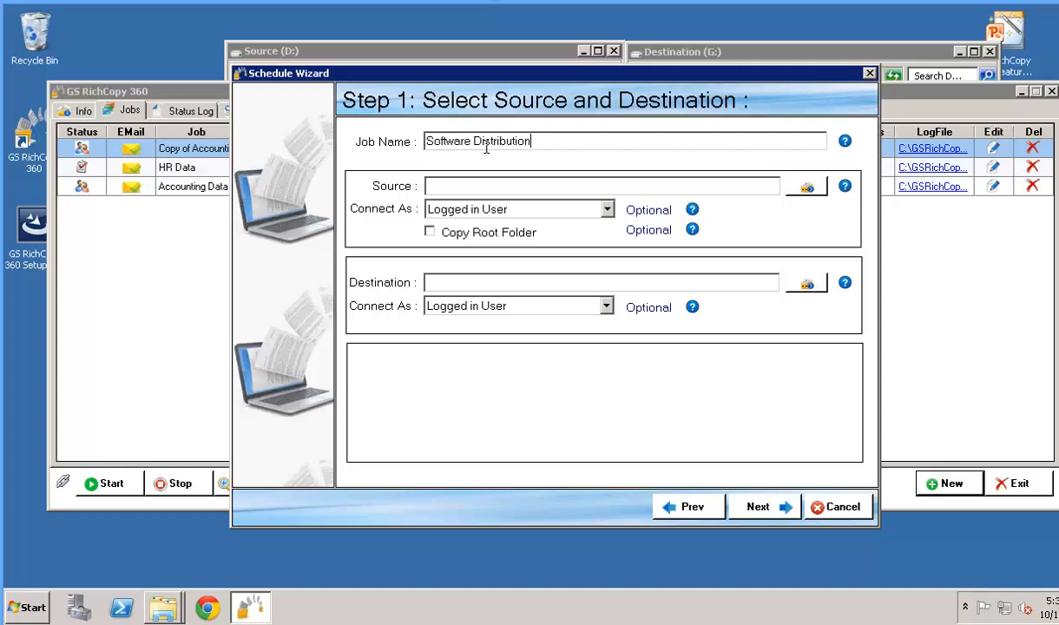
mouse_move(521, 208)
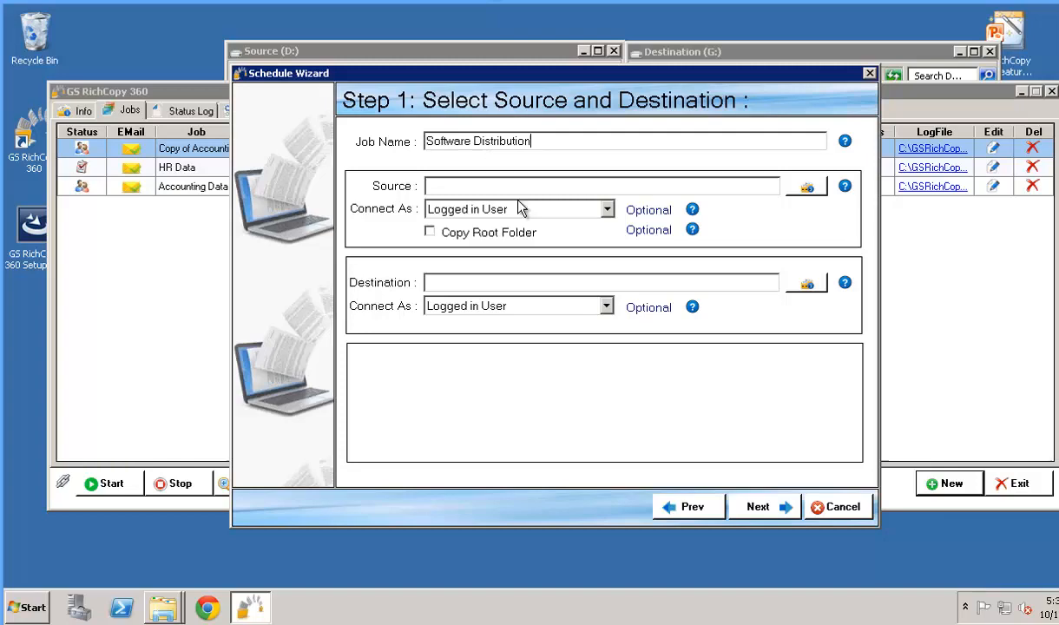
left_click(602, 184)
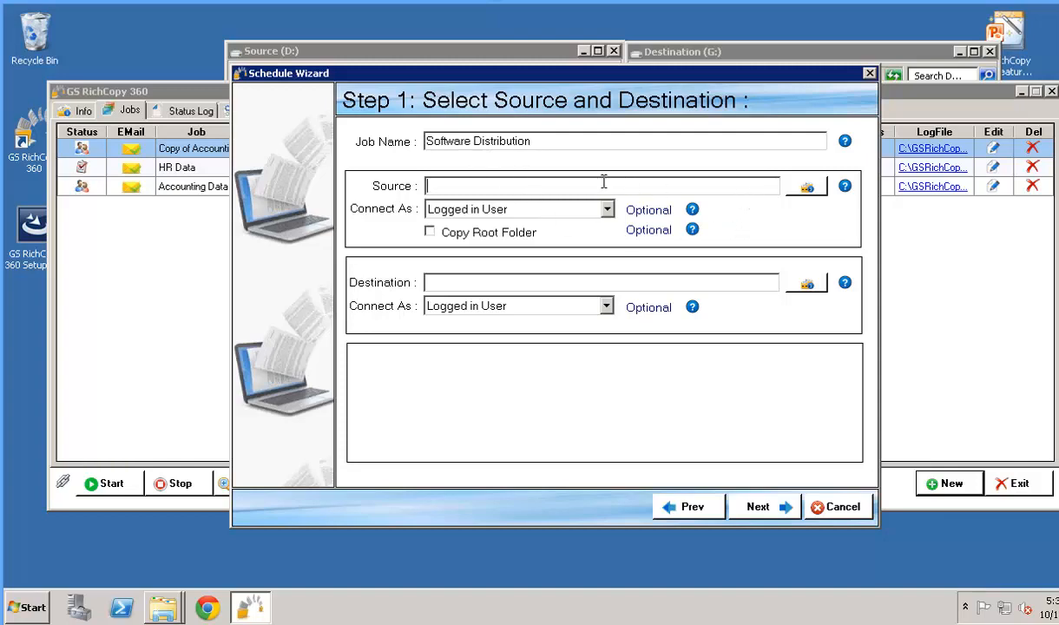
Browse Computer > Source (D:) and set D:\SoftwareDistribution as the source folder
left_click(806, 186)
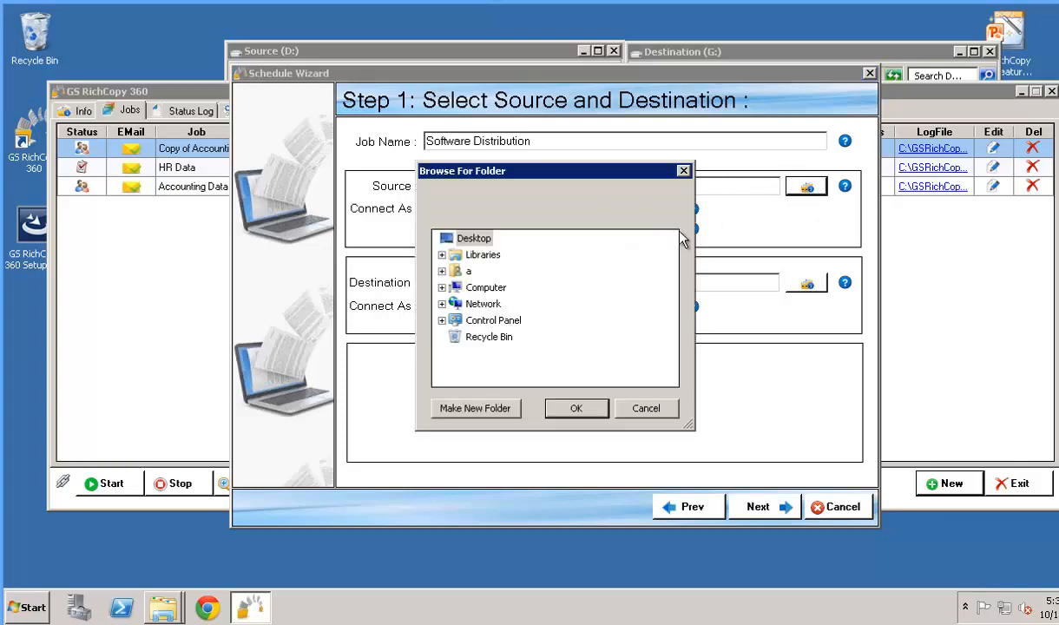
left_click(441, 288)
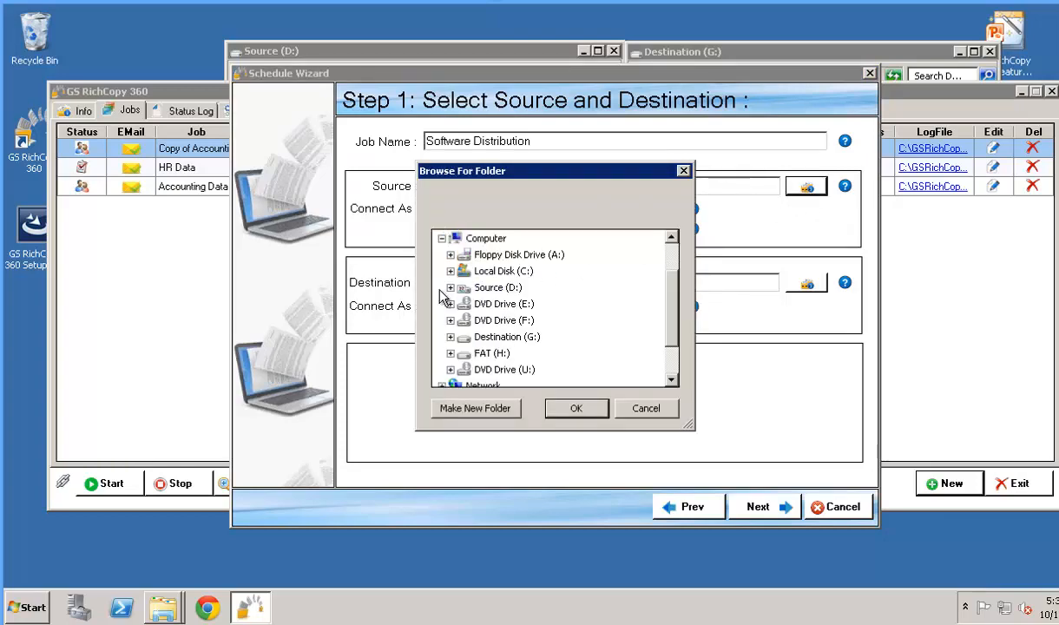
mouse_move(450, 304)
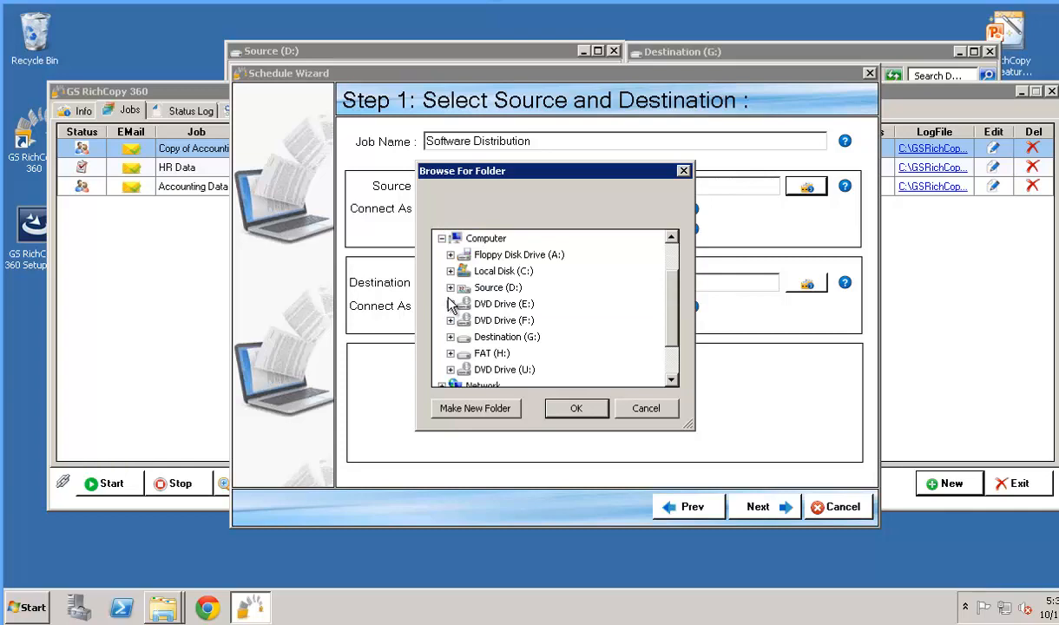
left_click(451, 288)
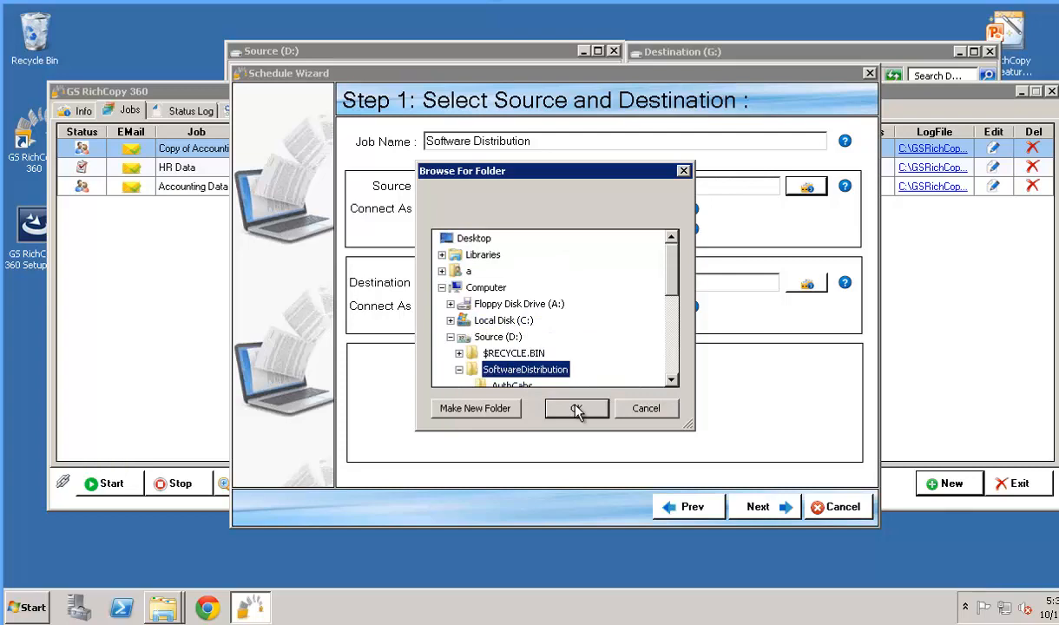
left_click(577, 408)
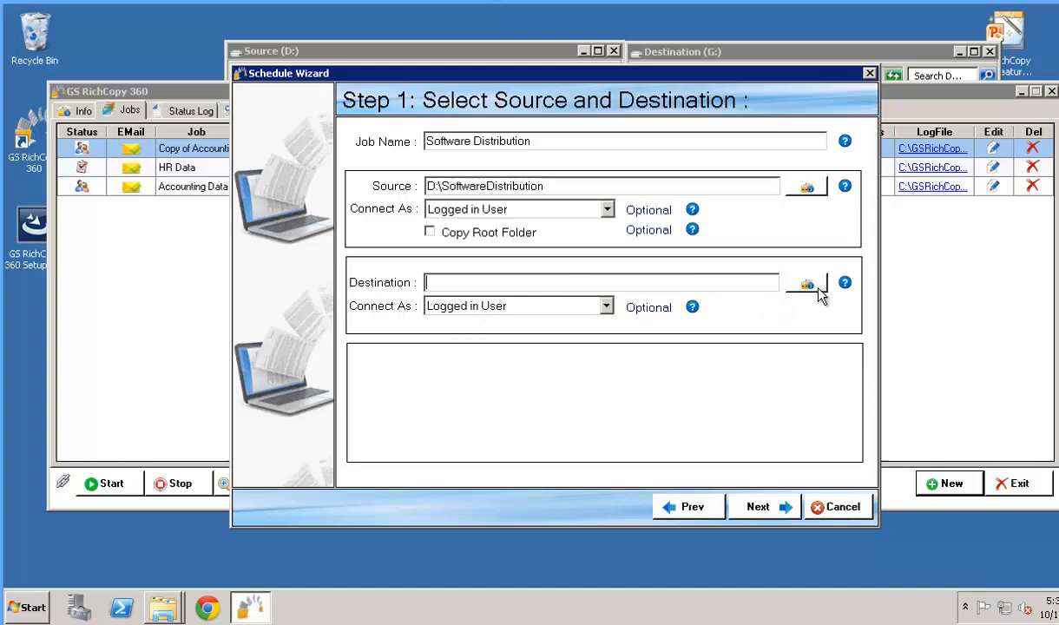
Set the destination to drive G: and append 'Software Distribution' to the path
left_click(806, 281)
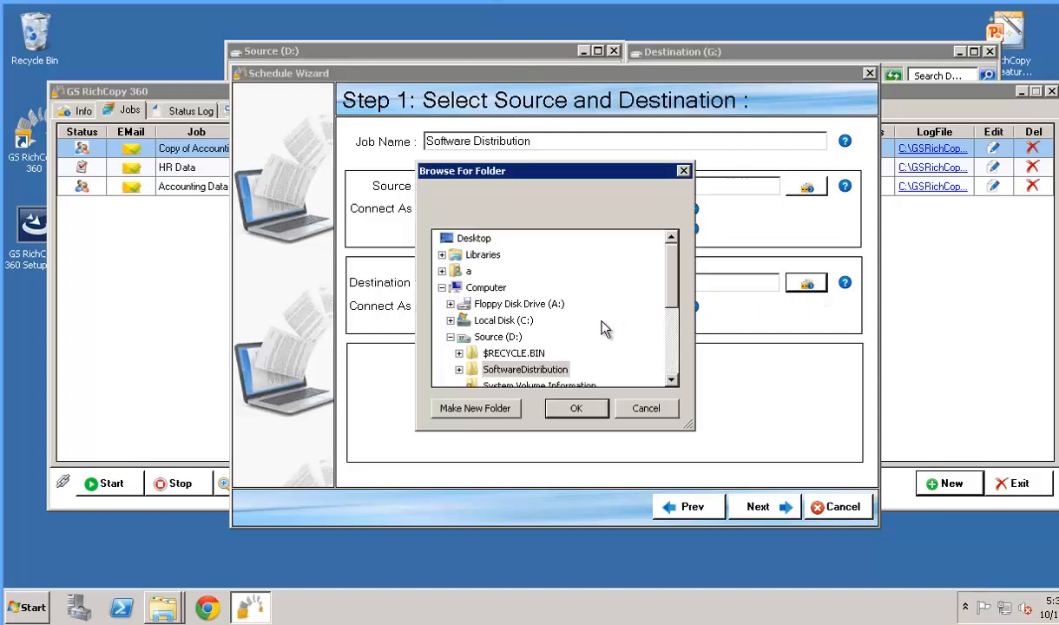
scroll("down", 3)
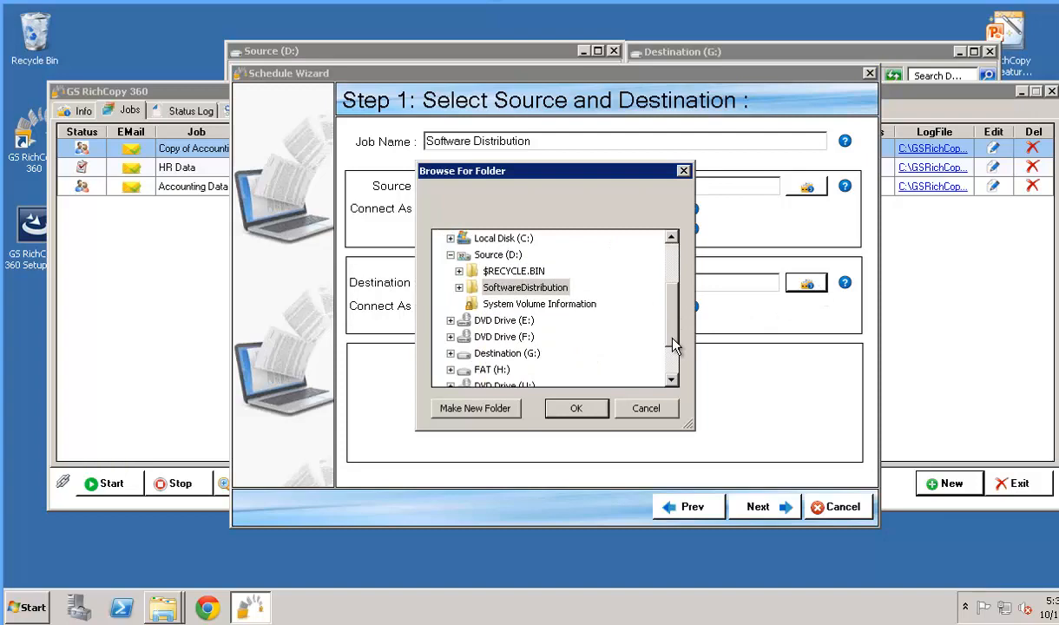
left_click(507, 368)
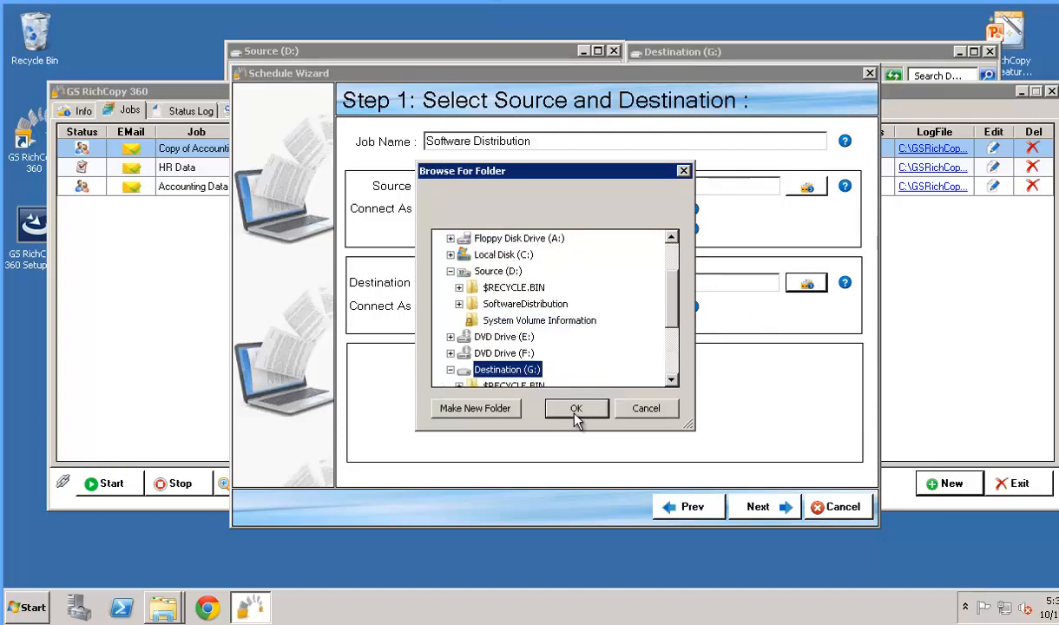
left_click(577, 408)
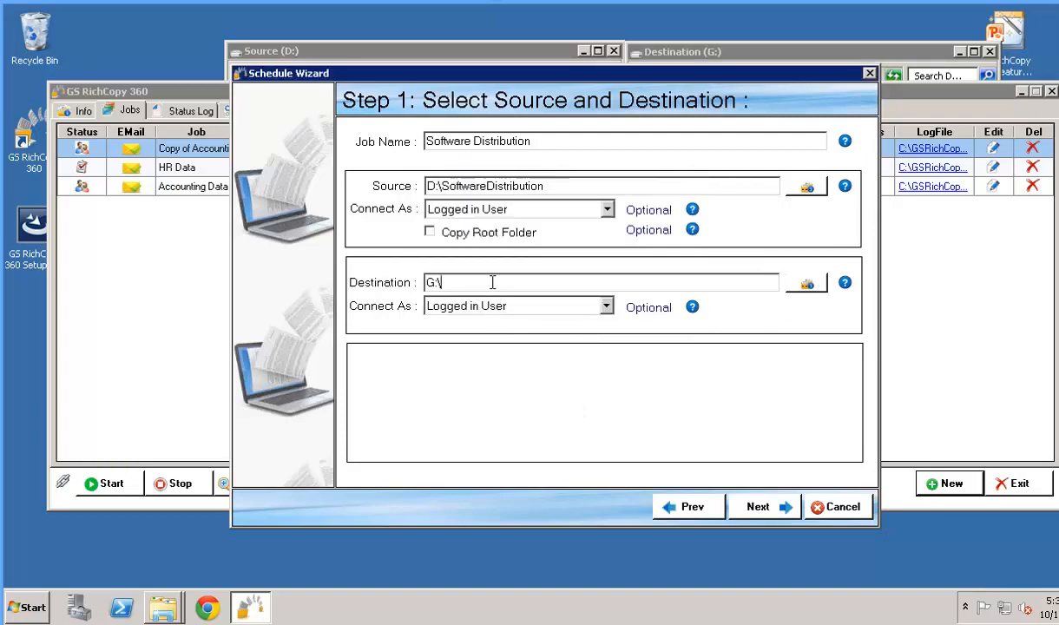
type("Software Distribution")
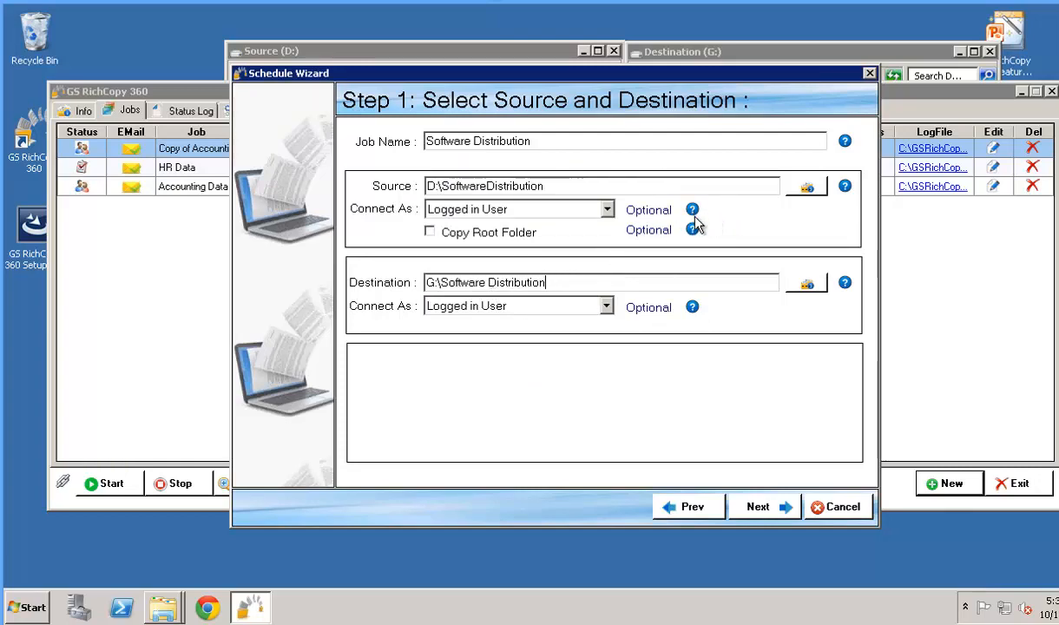
mouse_move(708, 234)
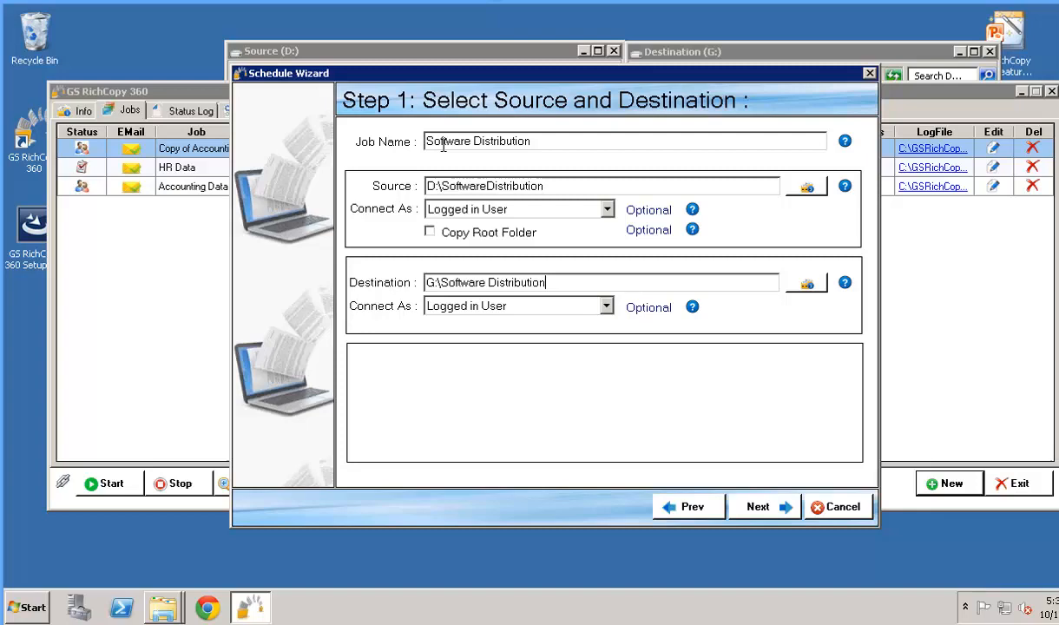
mouse_move(844, 139)
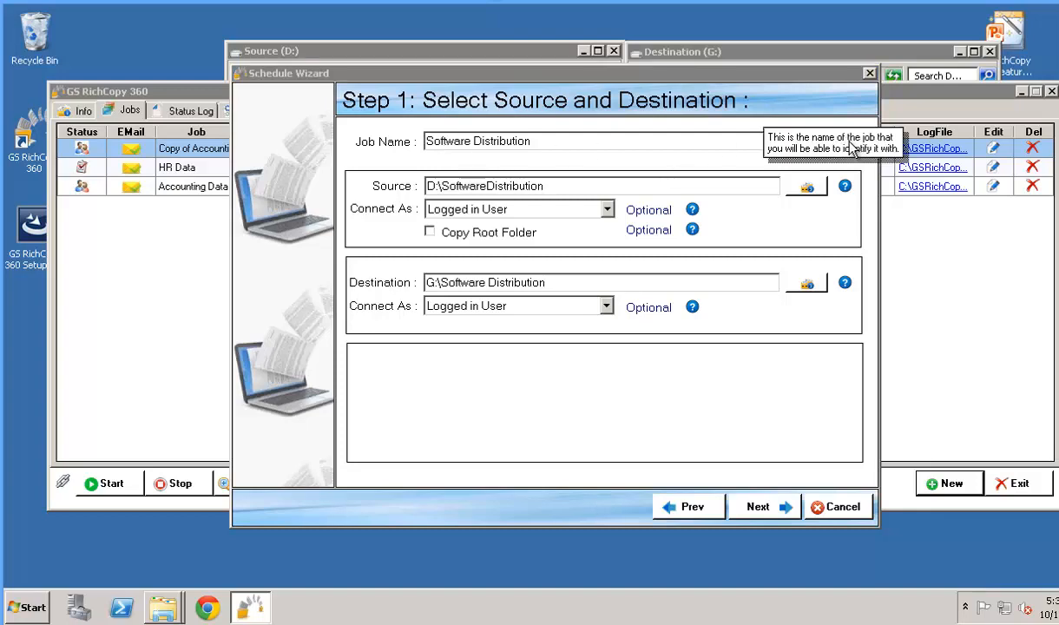
mouse_move(782, 156)
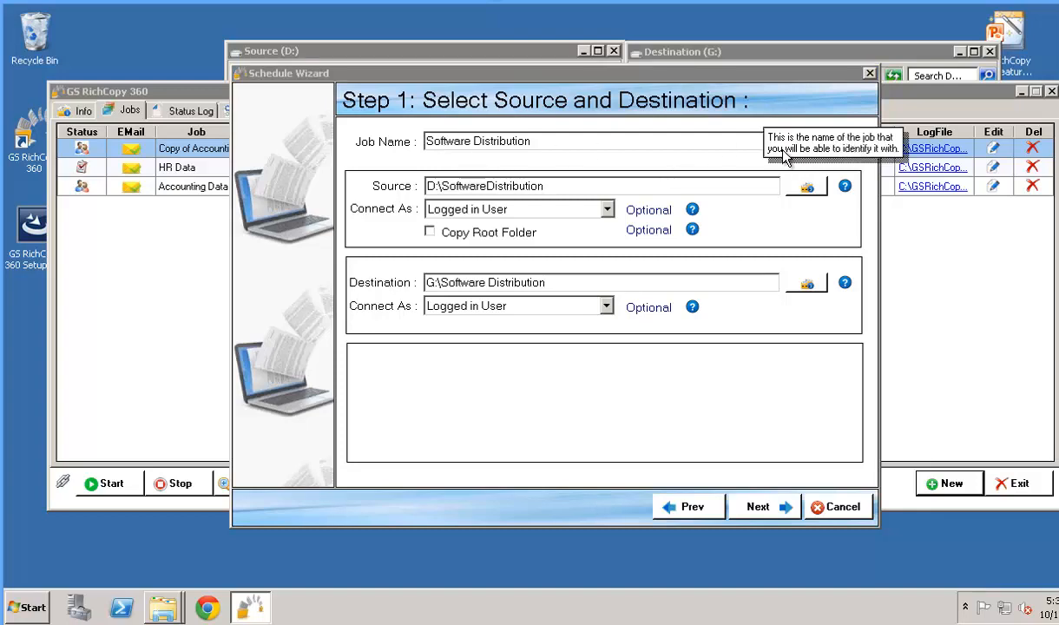
mouse_move(817, 160)
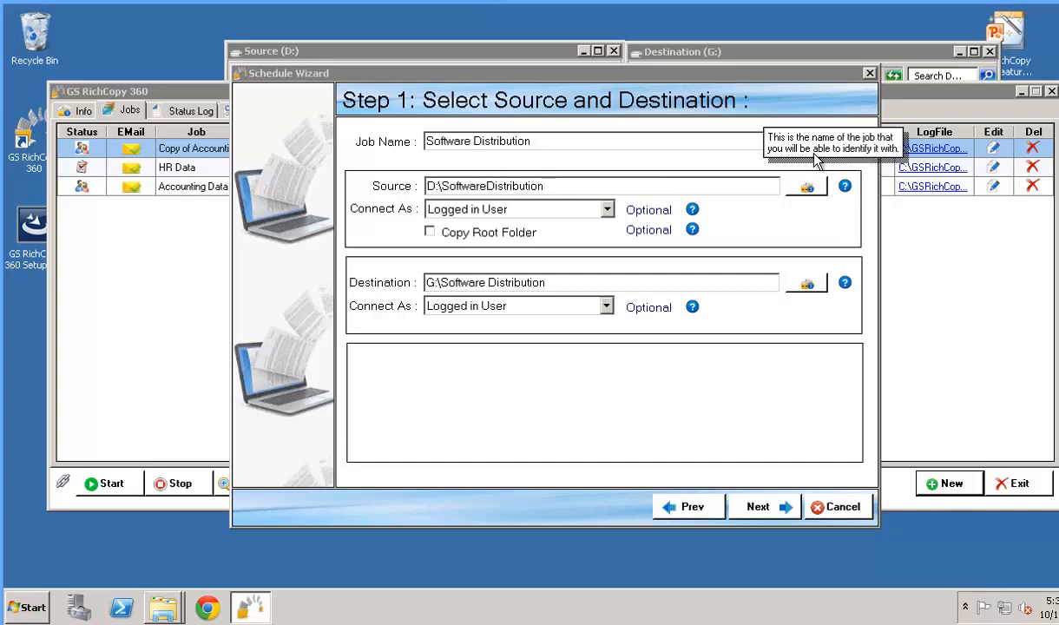
mouse_move(778, 188)
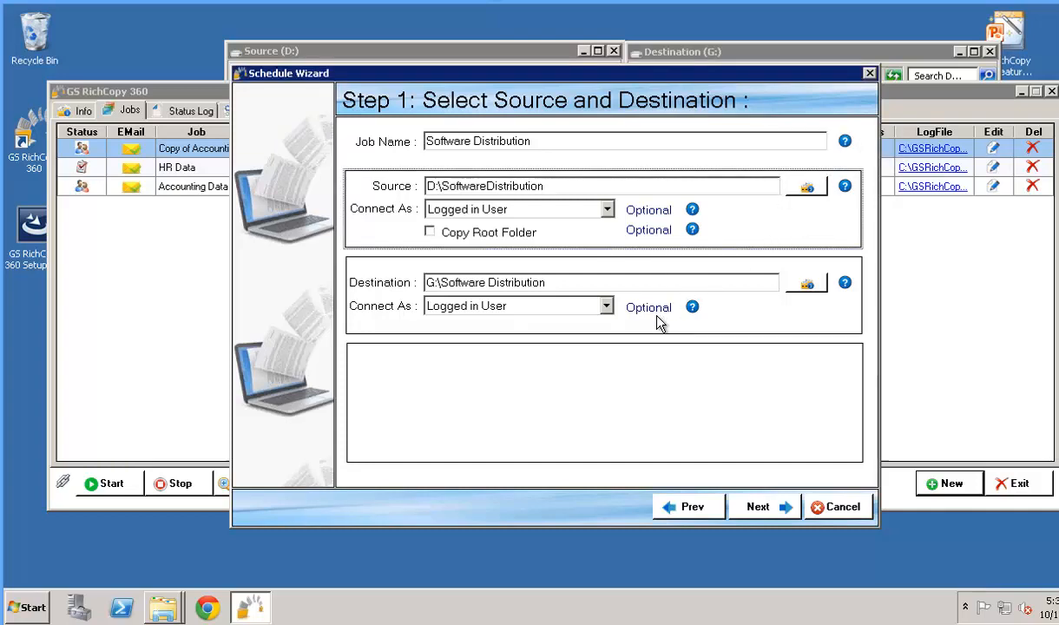
mouse_move(733, 483)
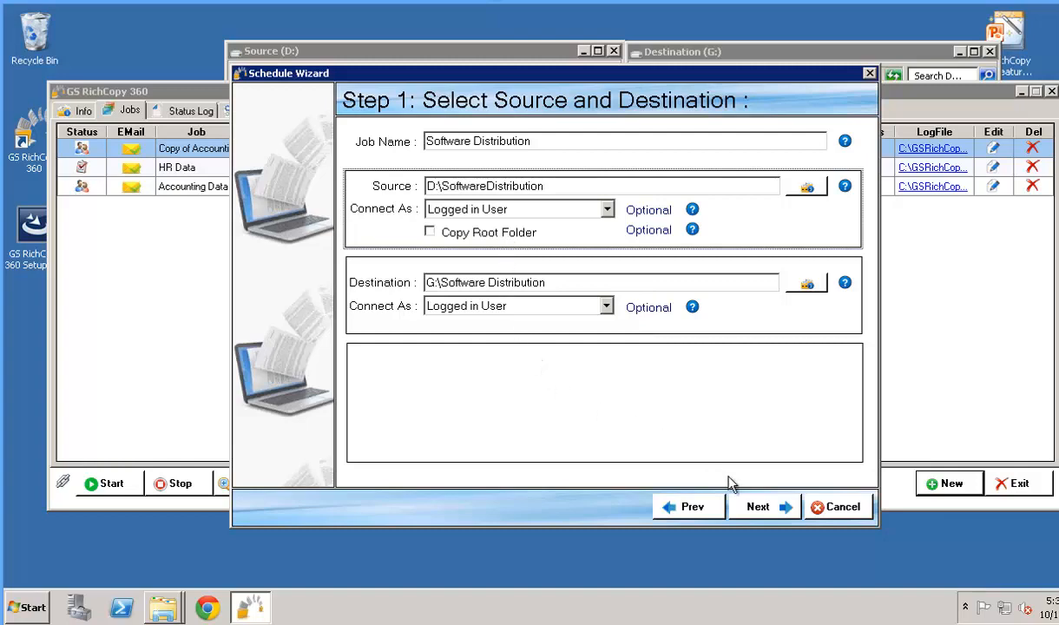
mouse_move(754, 518)
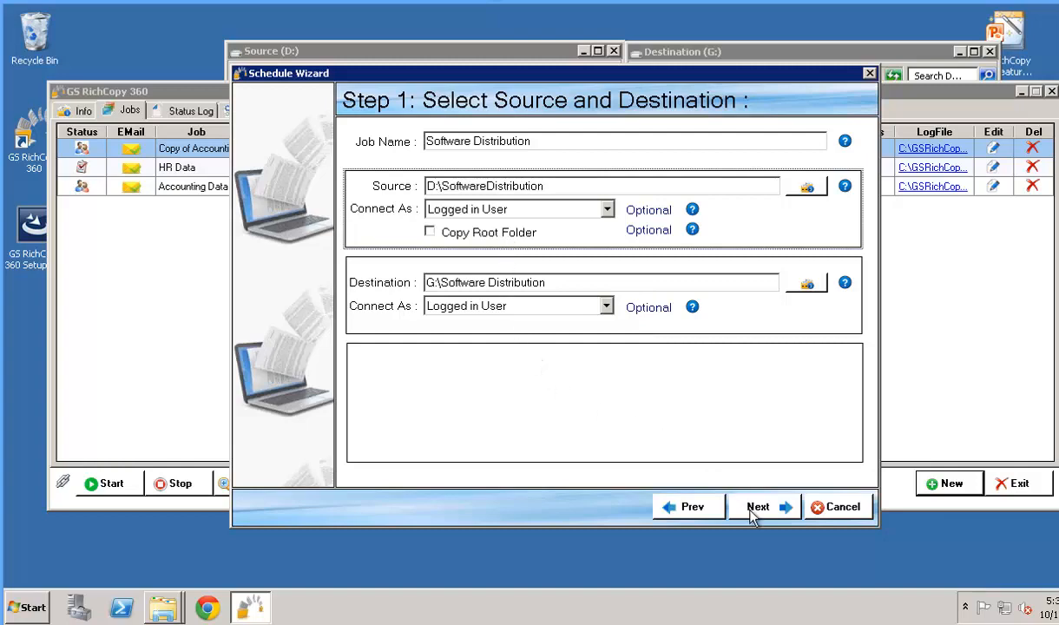
Advance the wizard to Step 2: Set Copy Options with copy-only-changed-files mode
left_click(757, 507)
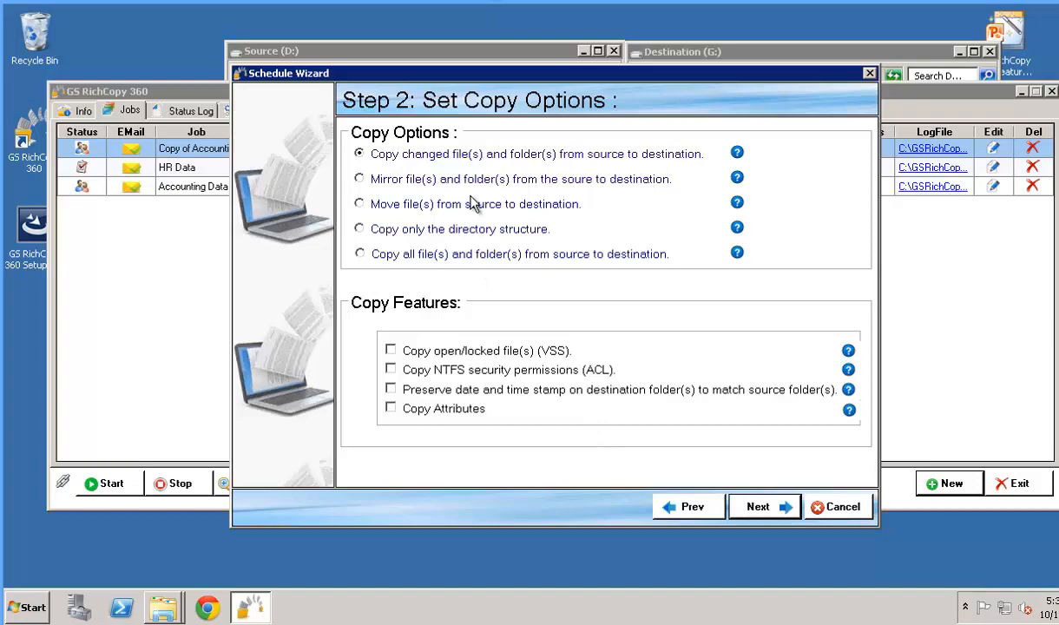
mouse_move(374, 105)
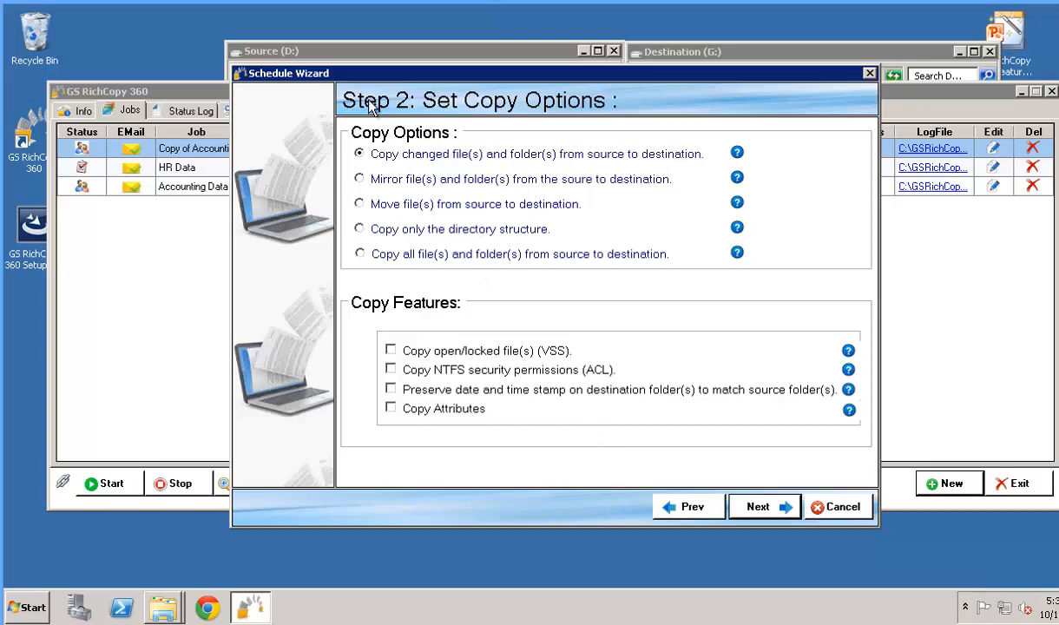
mouse_move(401, 170)
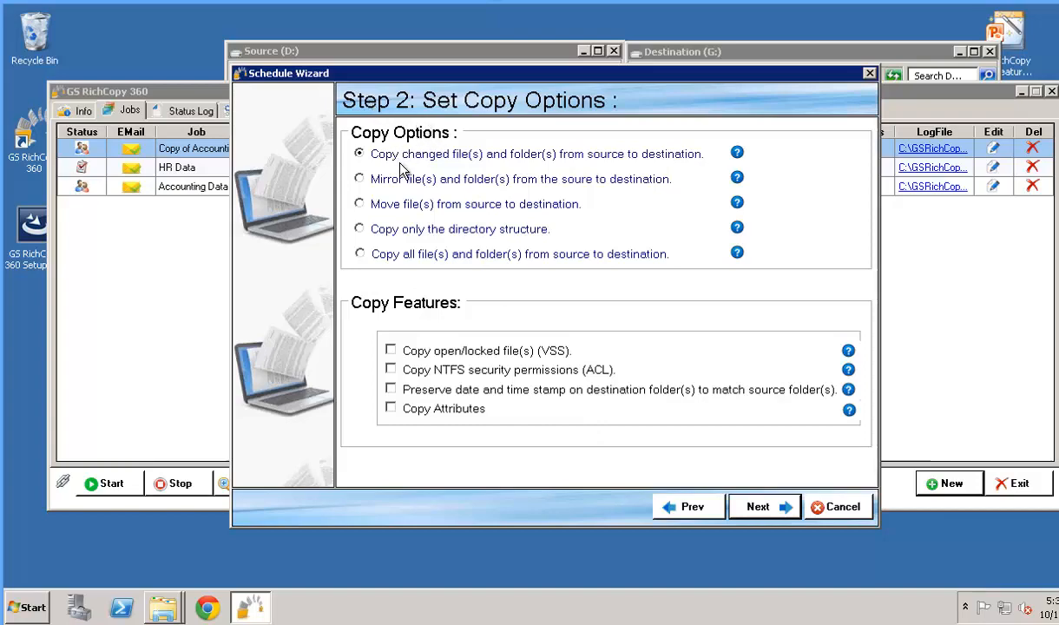
mouse_move(413, 177)
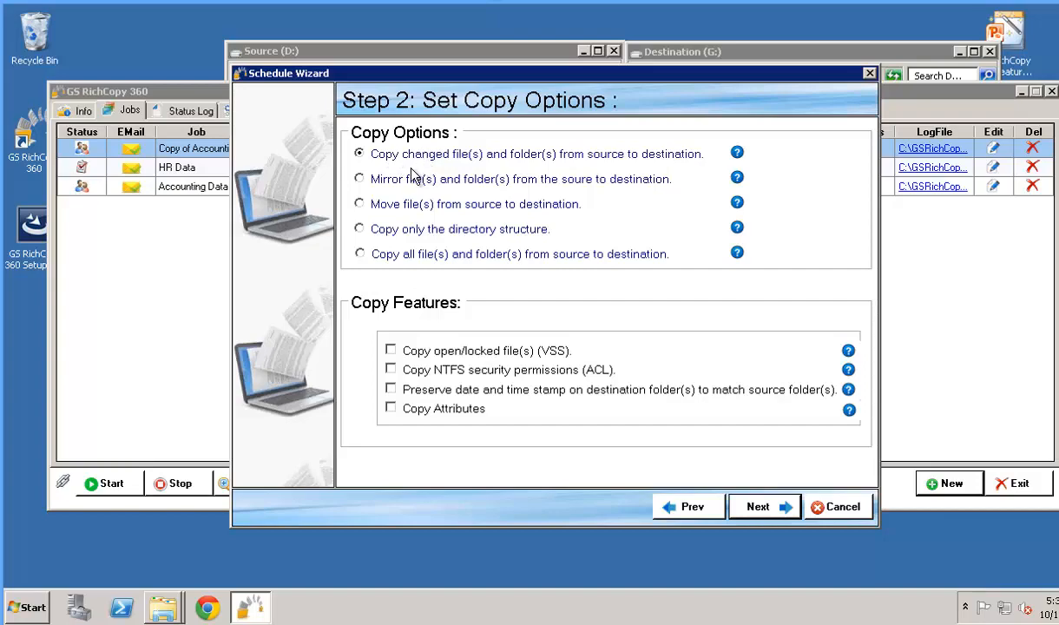
mouse_move(524, 177)
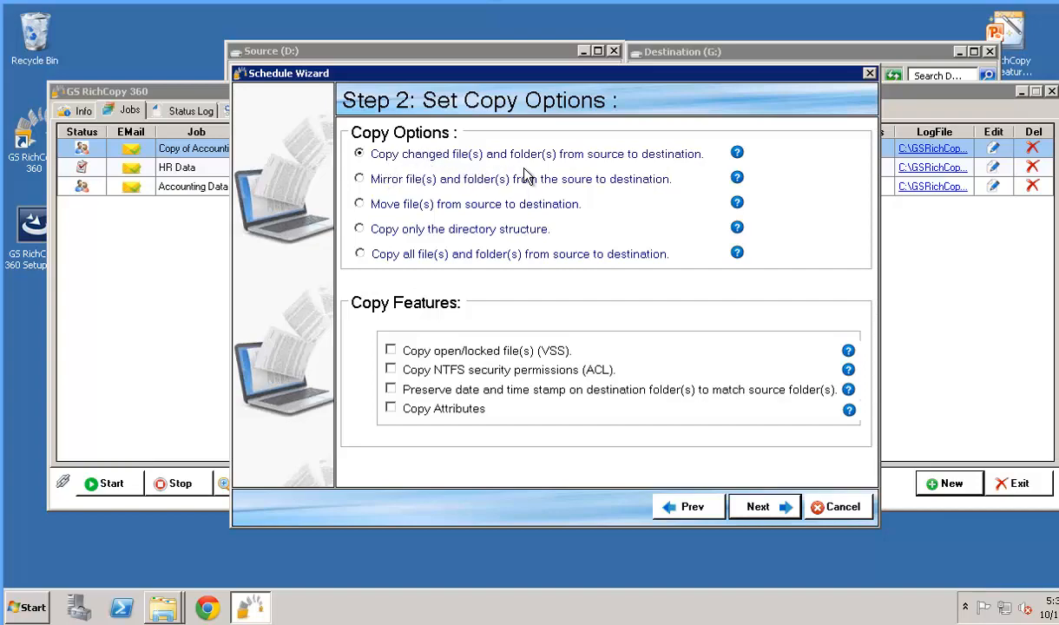
mouse_move(455, 172)
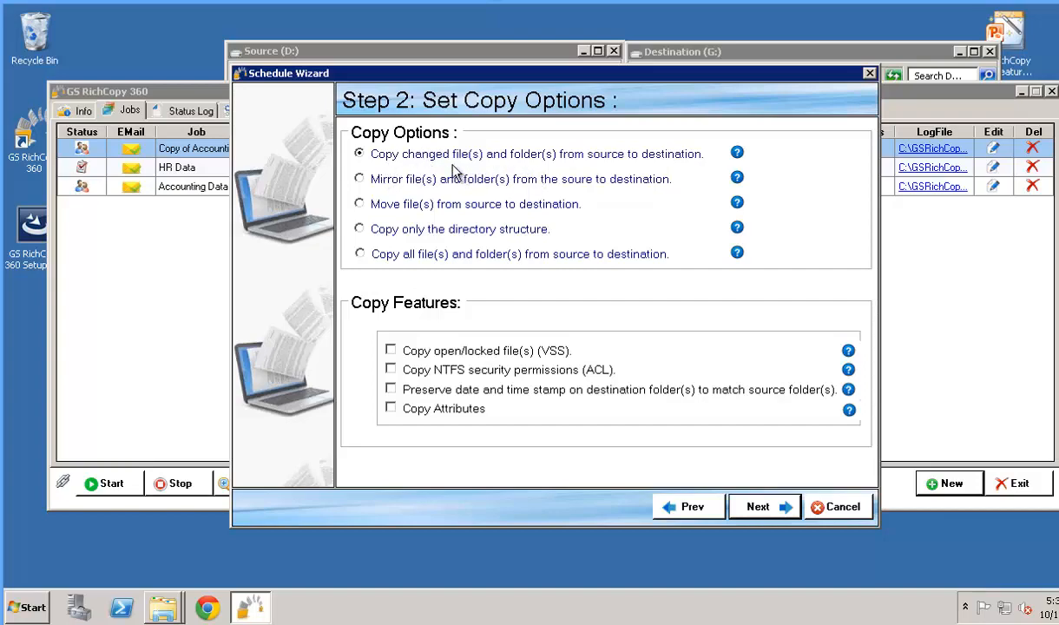
mouse_move(686, 172)
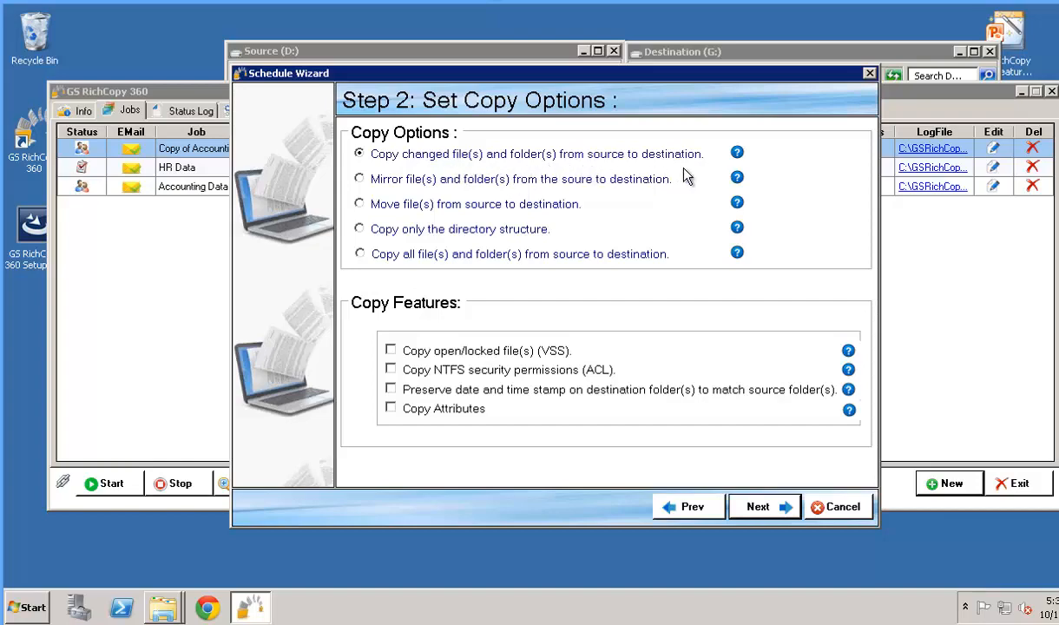
mouse_move(390, 192)
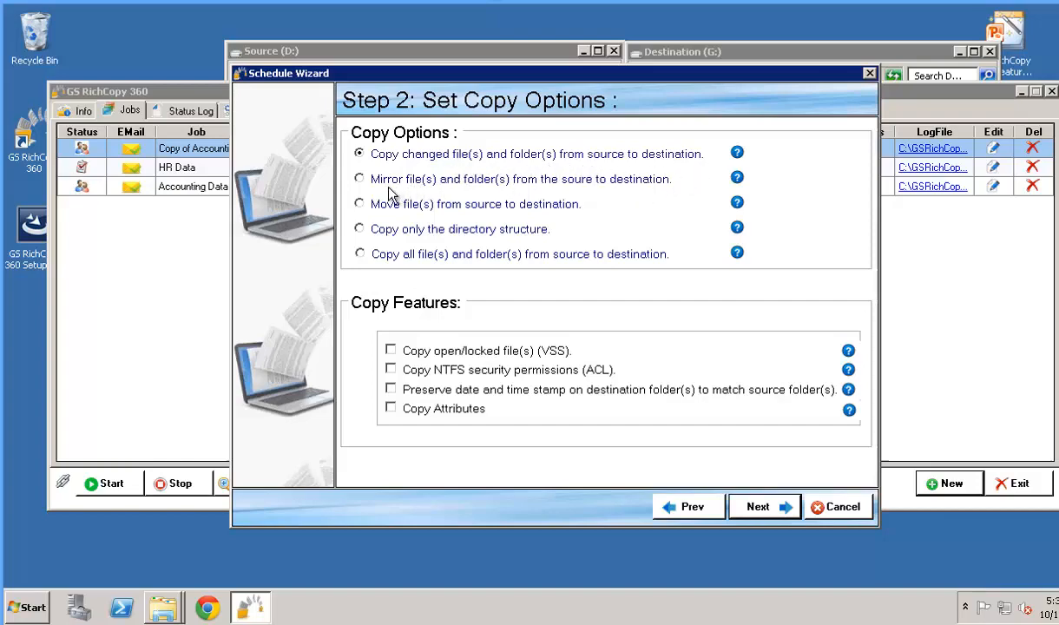
mouse_move(460, 199)
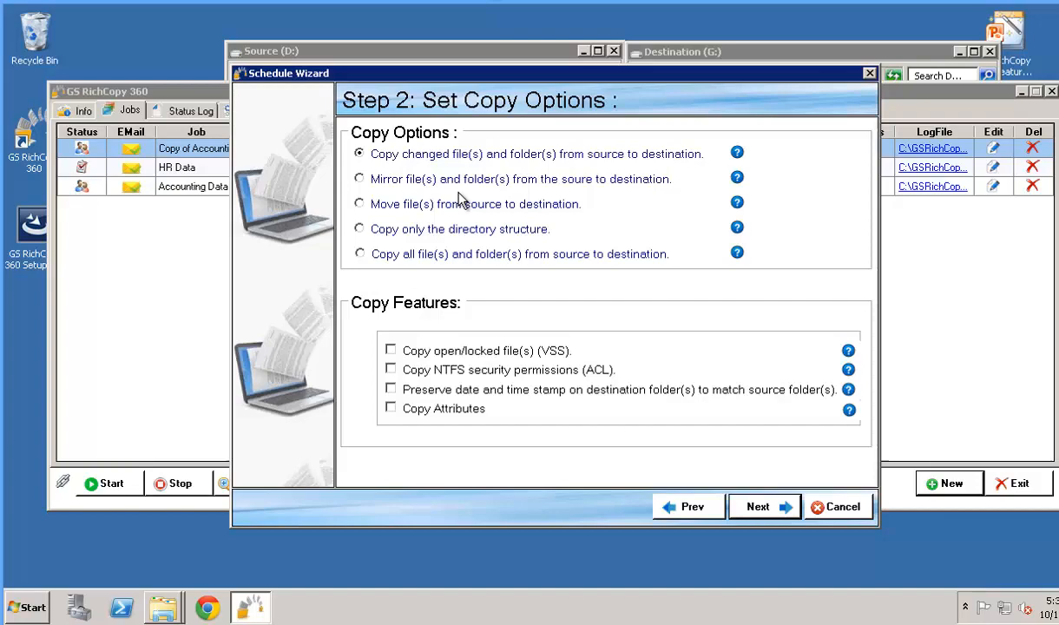
mouse_move(441, 209)
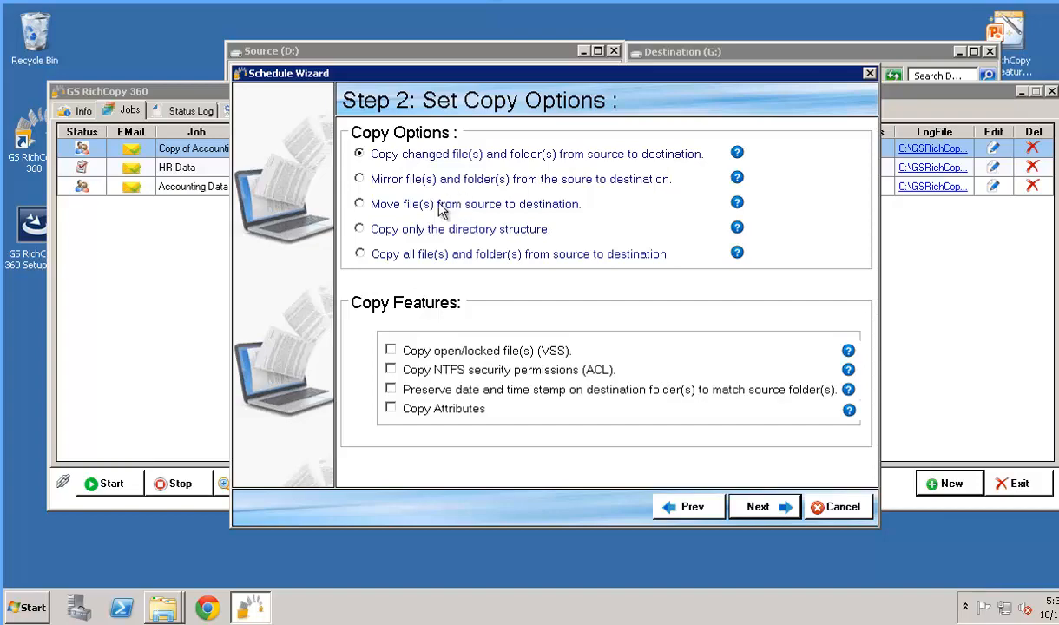
mouse_move(414, 247)
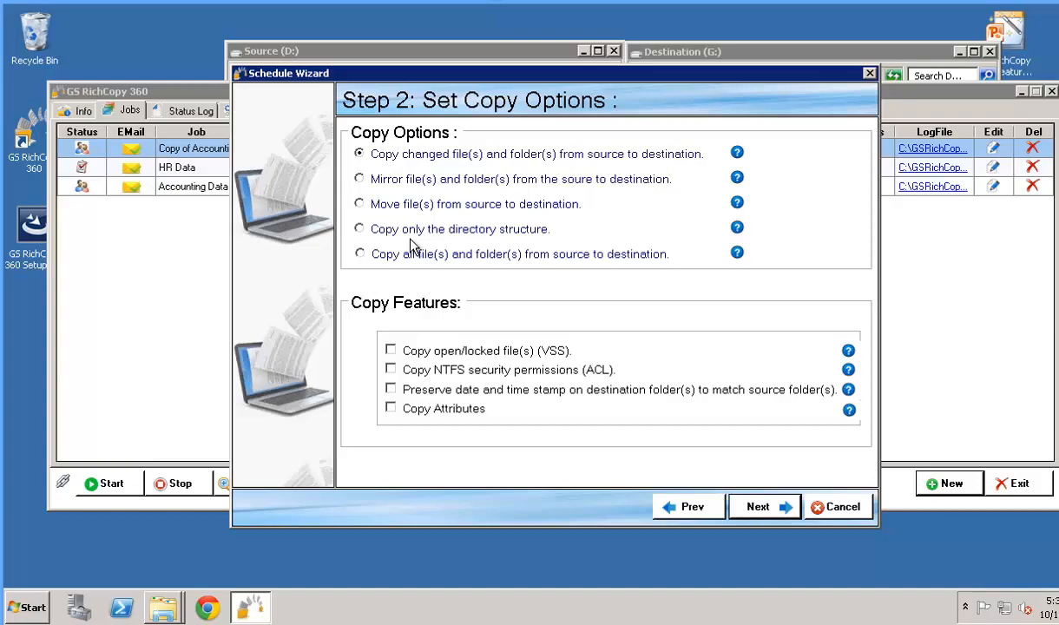
mouse_move(445, 270)
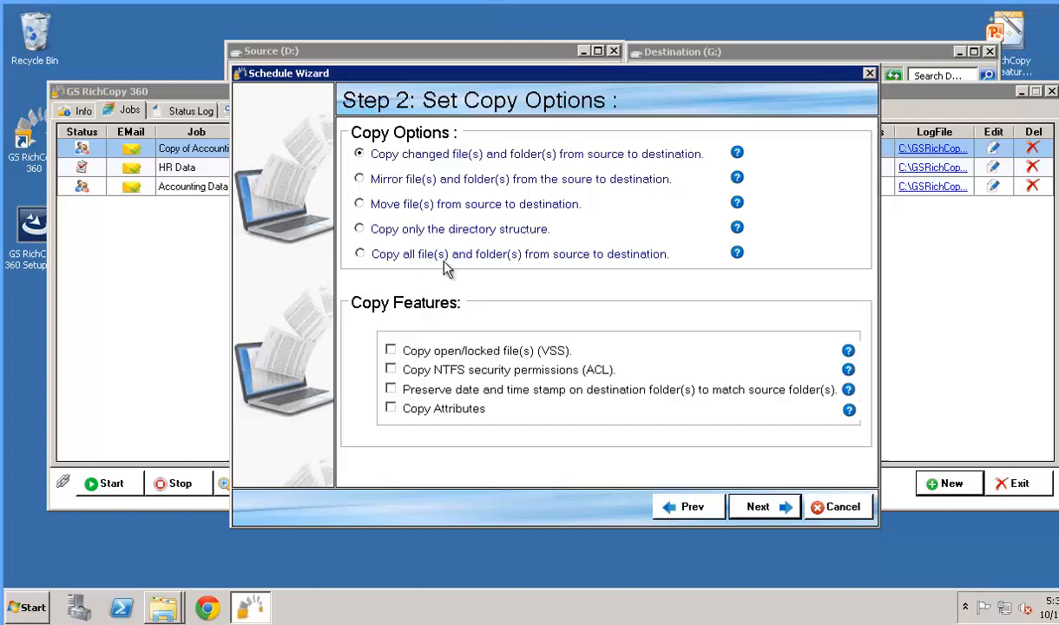
mouse_move(486, 267)
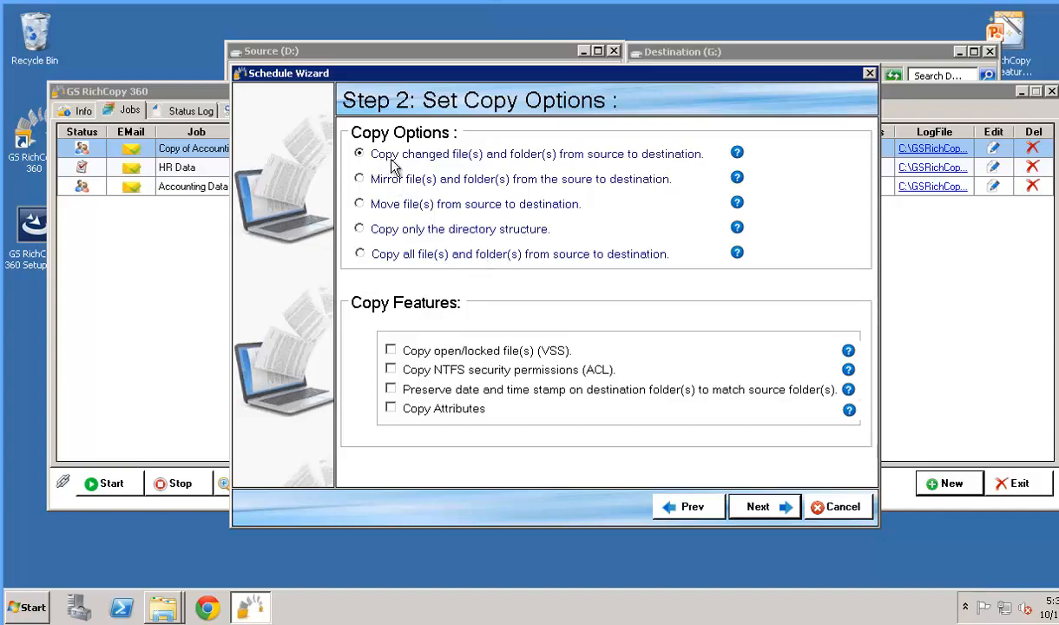
mouse_move(476, 365)
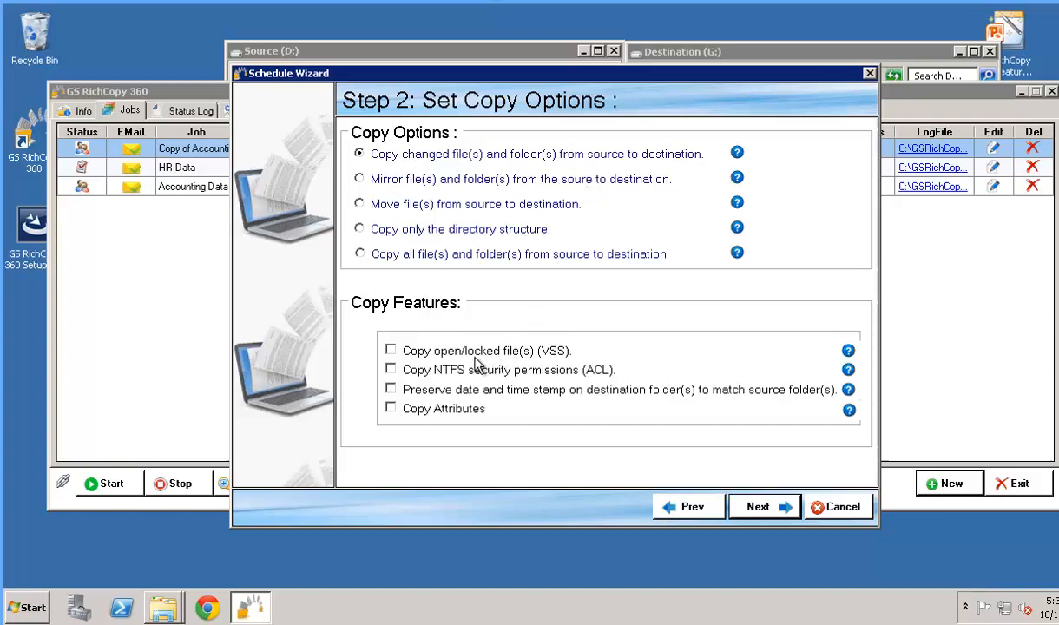
mouse_move(531, 363)
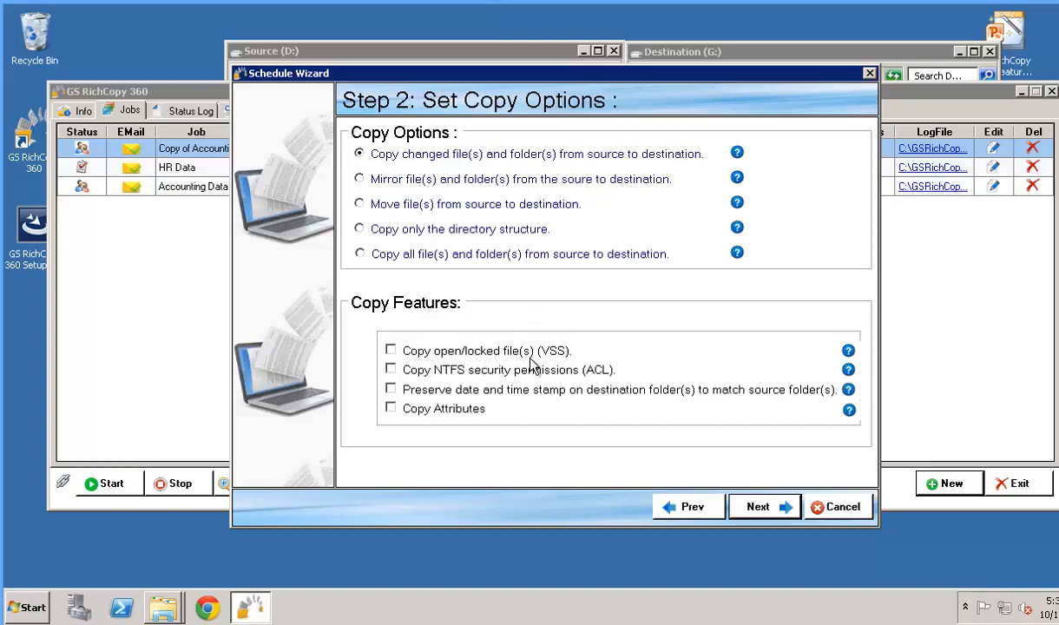
mouse_move(426, 368)
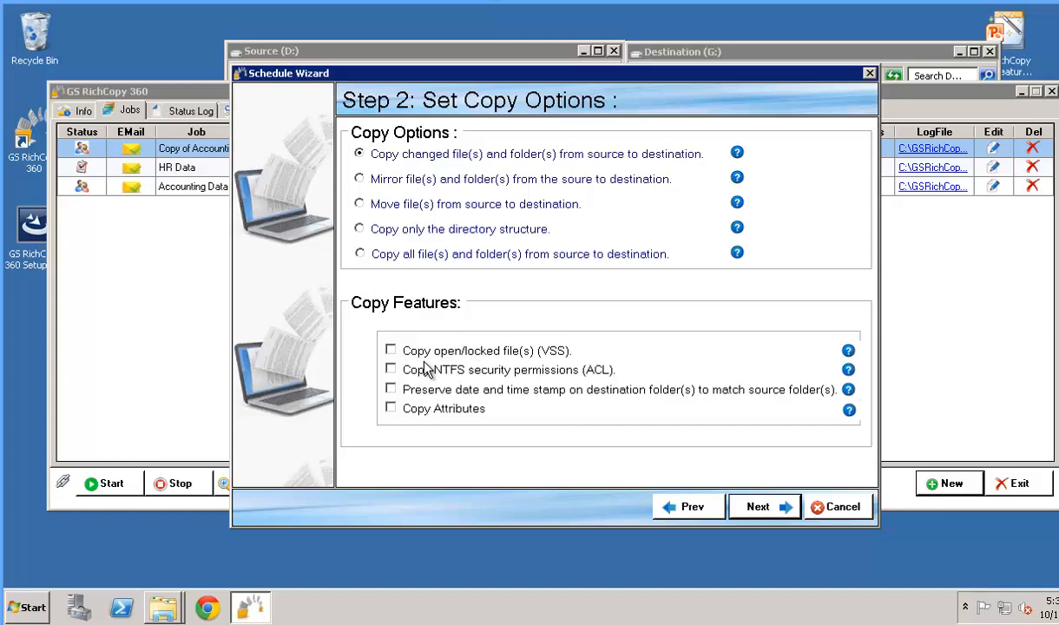
mouse_move(393, 358)
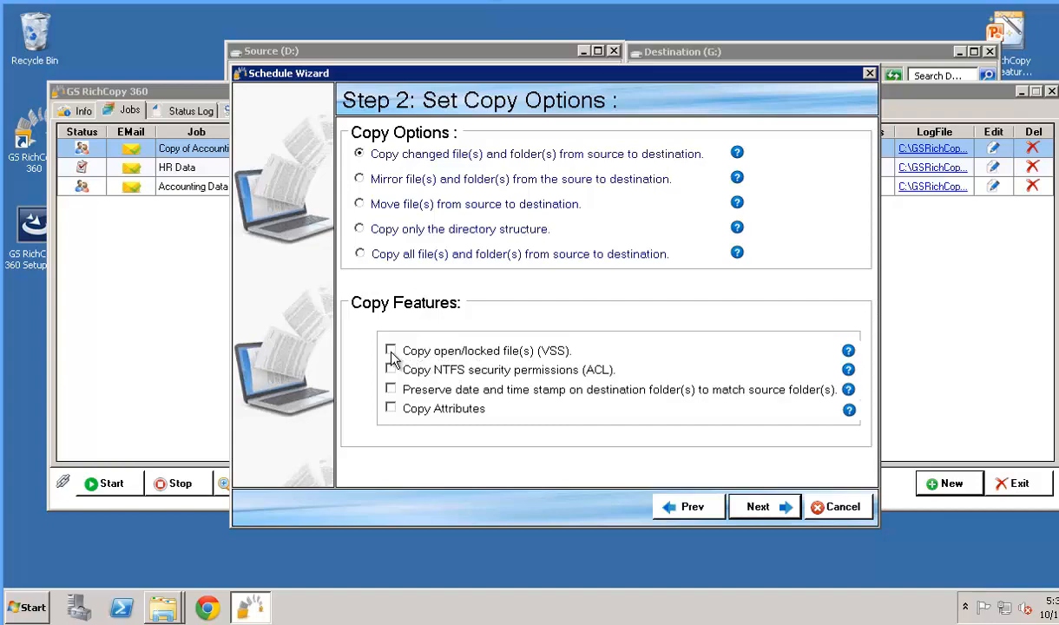
Enable open/locked files, NTFS security, folder timestamps and Copy Attributes, then reach Step 3
left_click(390, 351)
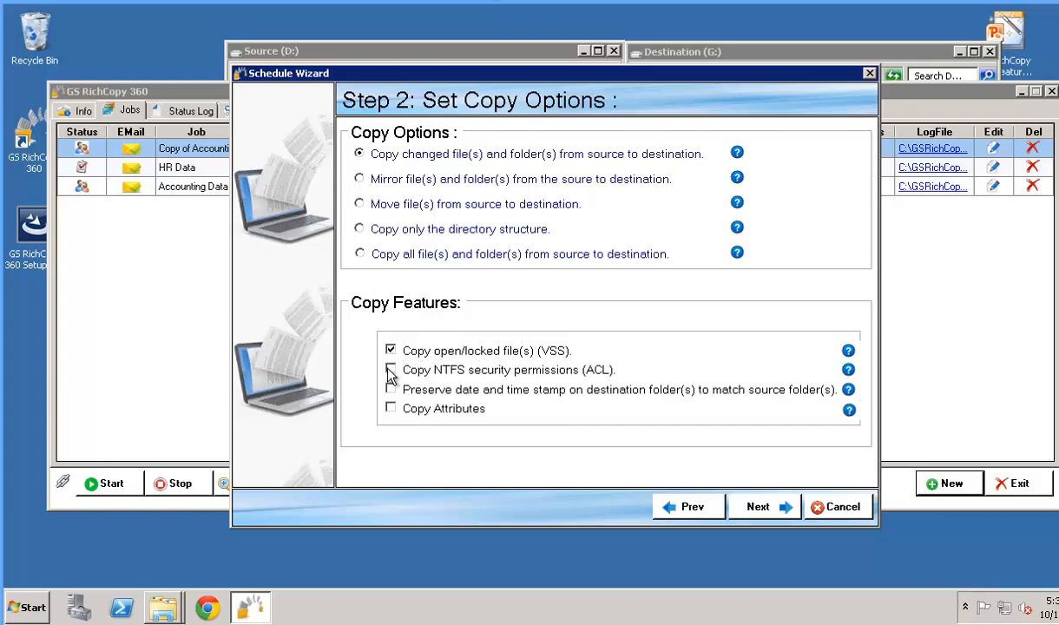
left_click(391, 368)
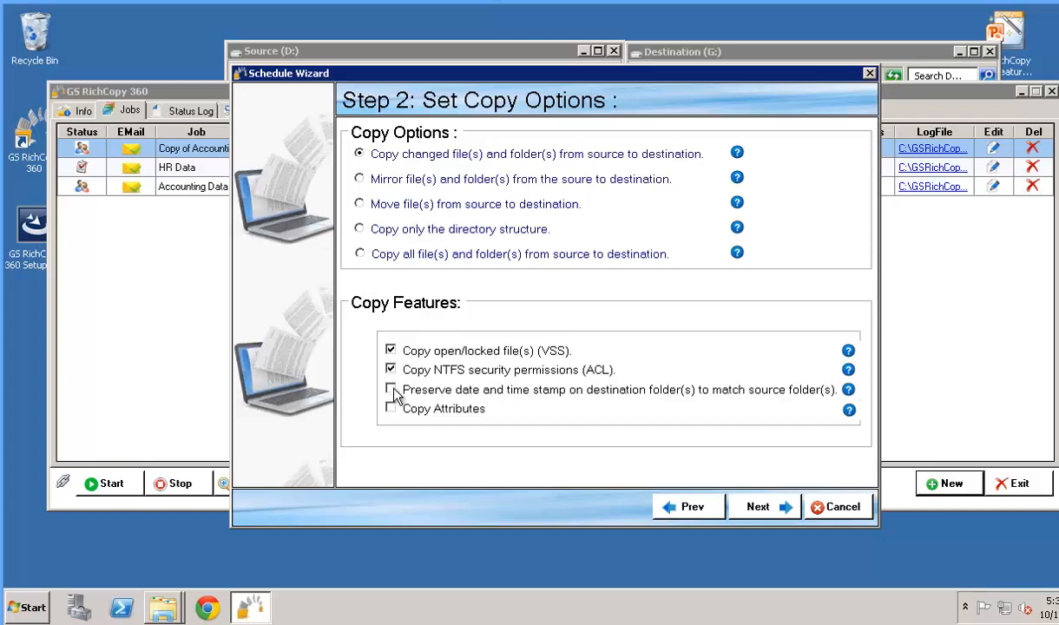
left_click(391, 389)
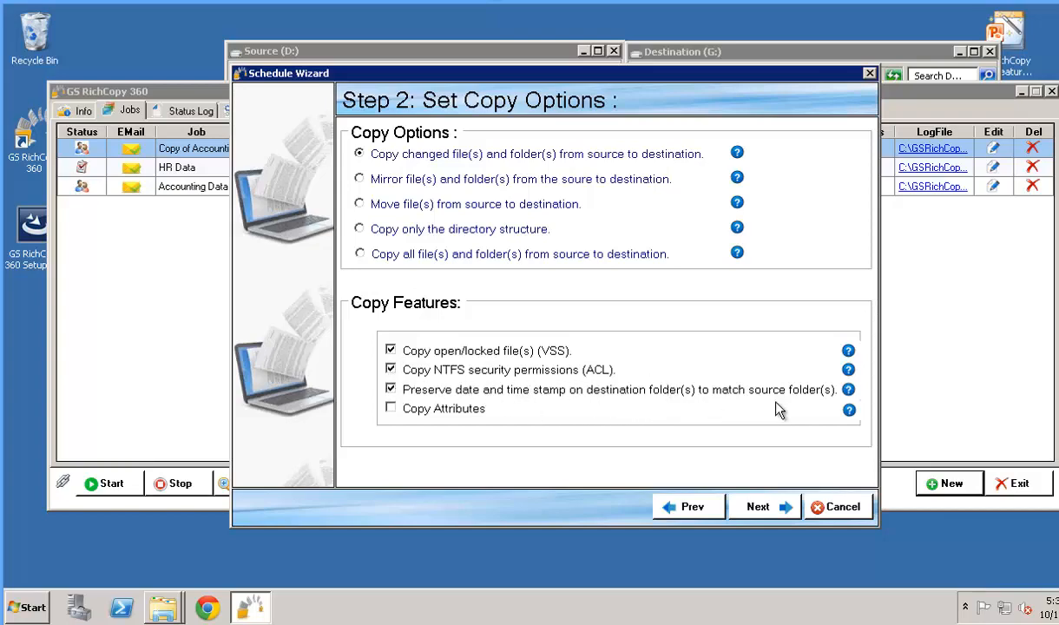
mouse_move(686, 408)
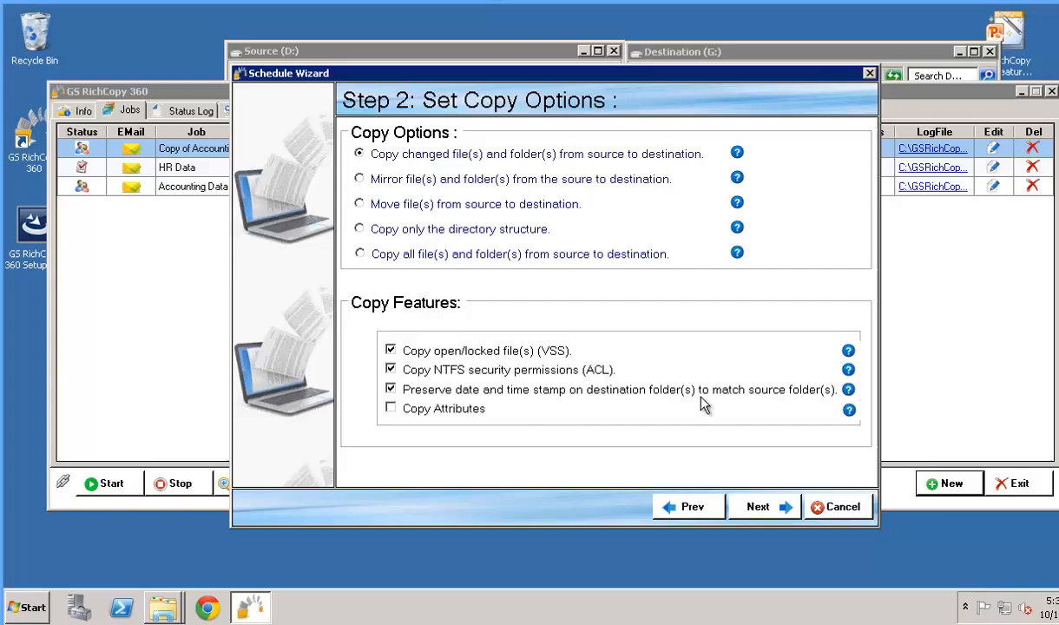
mouse_move(396, 414)
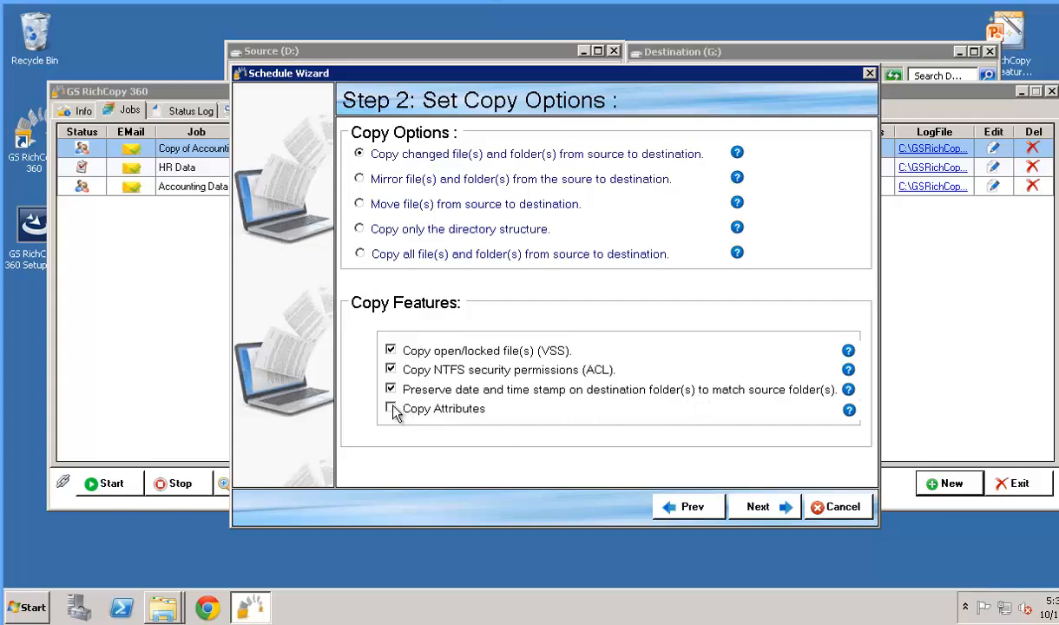
left_click(391, 408)
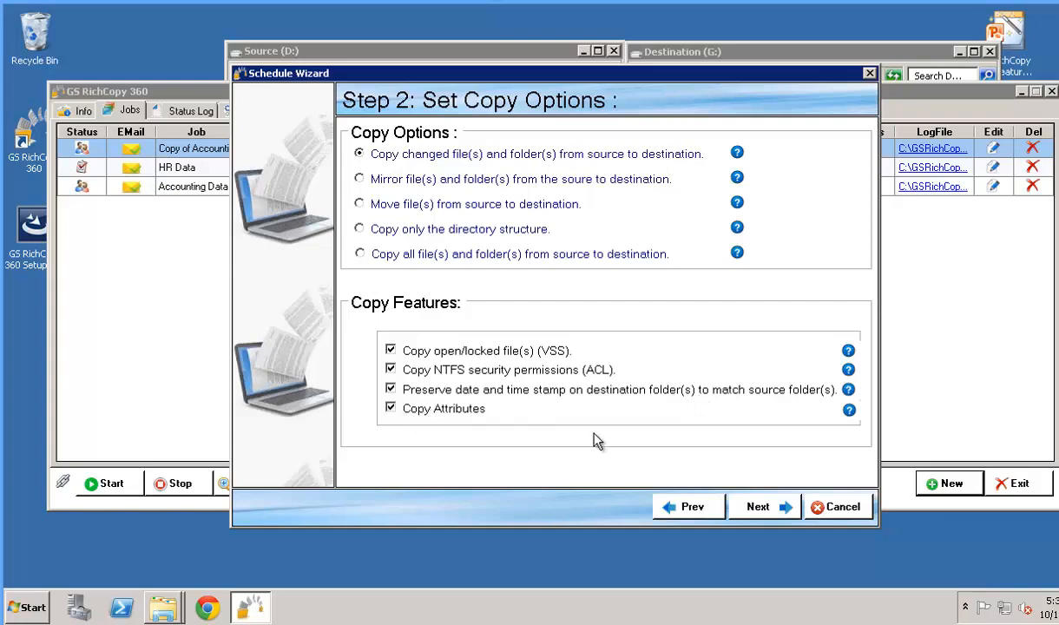
mouse_move(851, 356)
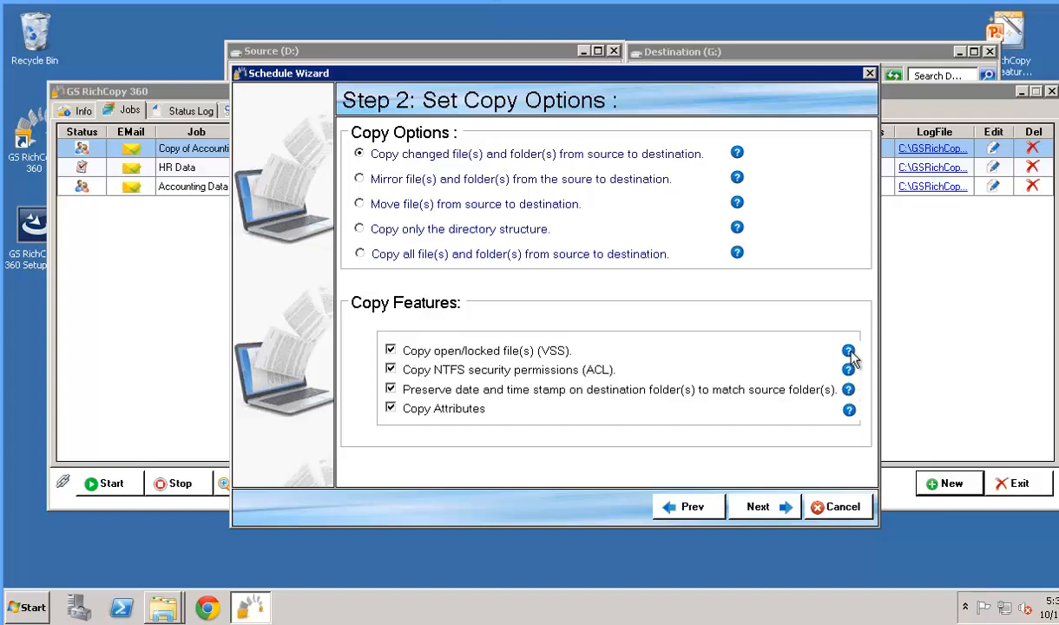
mouse_move(849, 351)
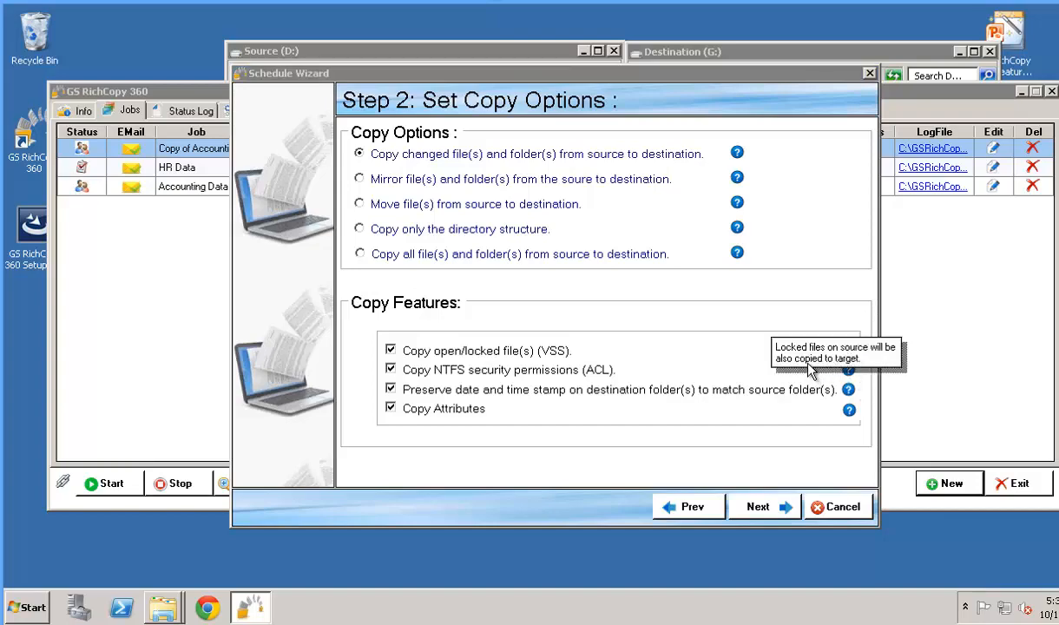
mouse_move(750, 389)
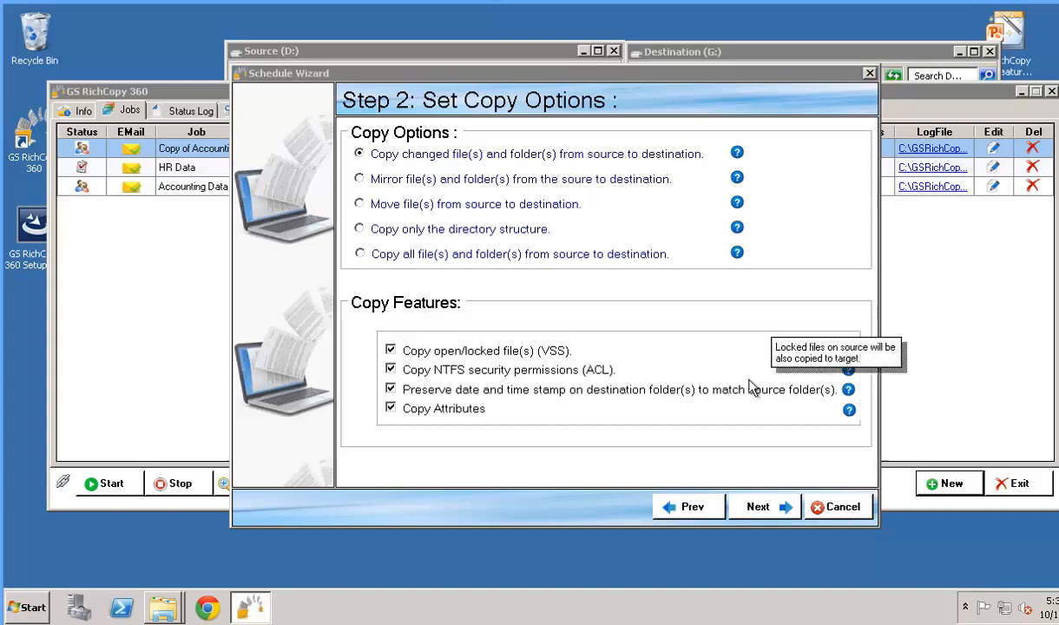
left_click(757, 507)
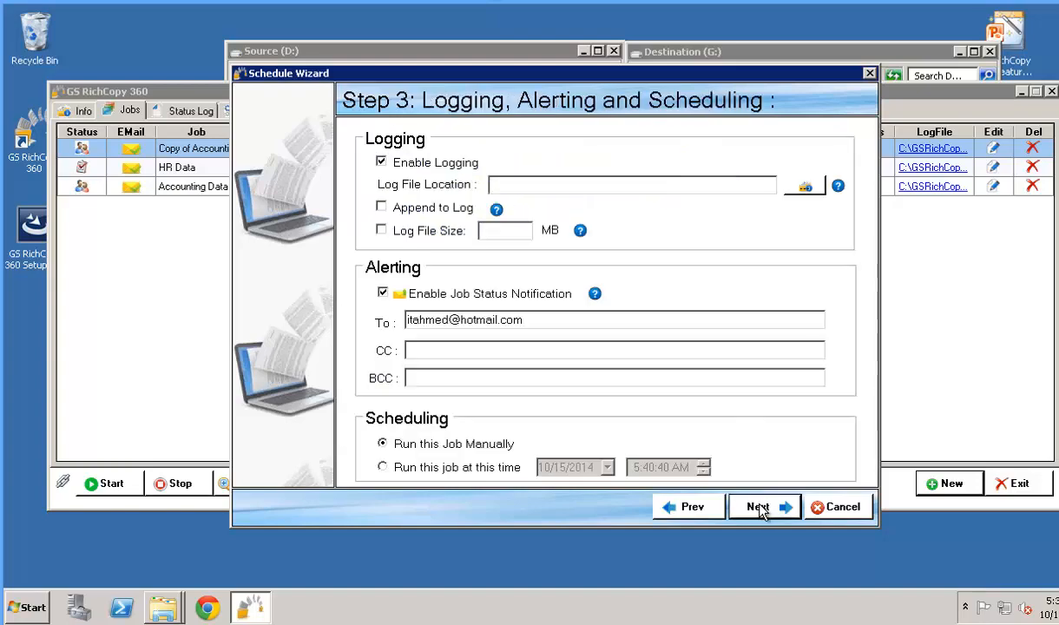
mouse_move(429, 194)
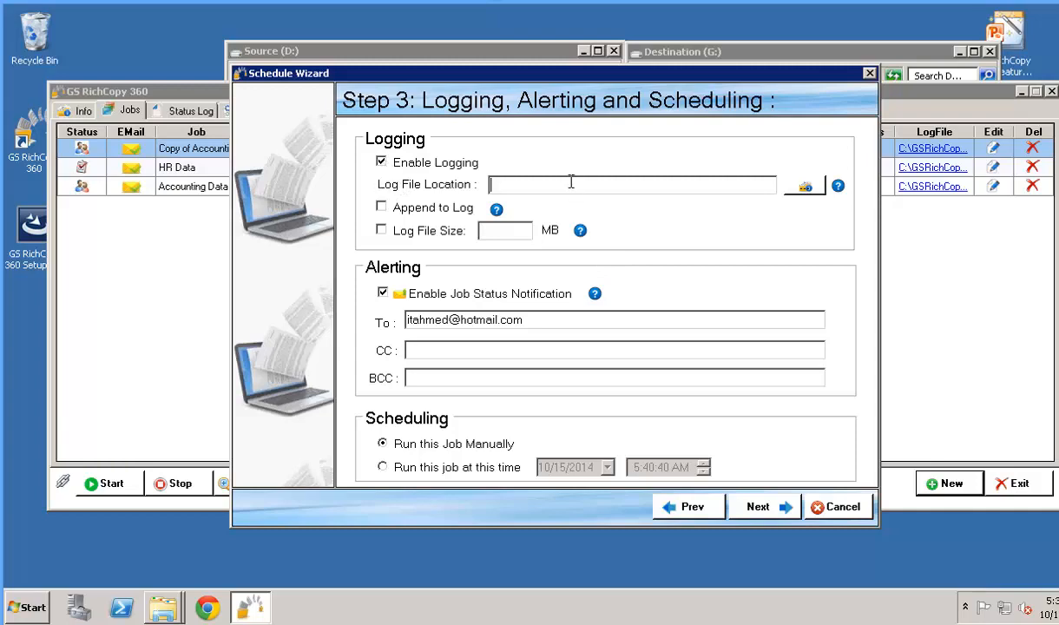
Set the log file path to c:\Software Distribution.log
type("c:\\")
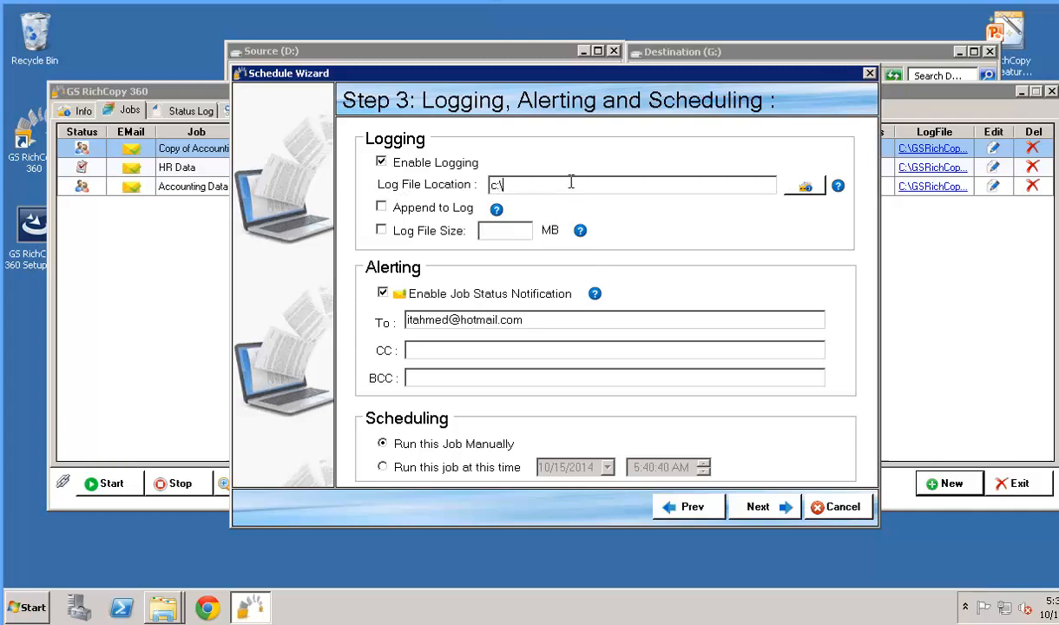
type("Software Distribution")
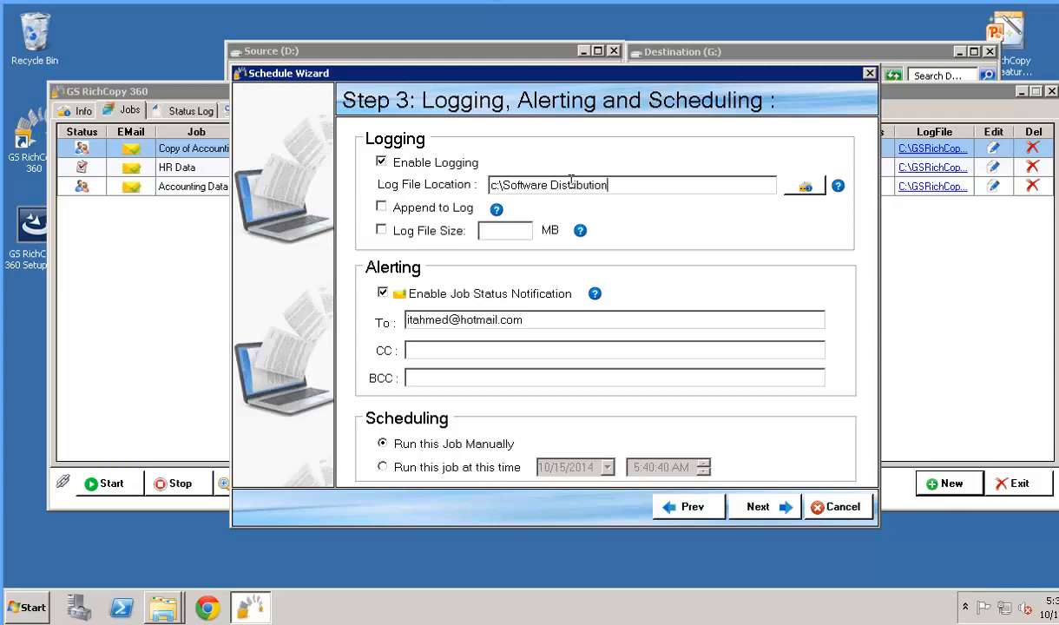
type(".log")
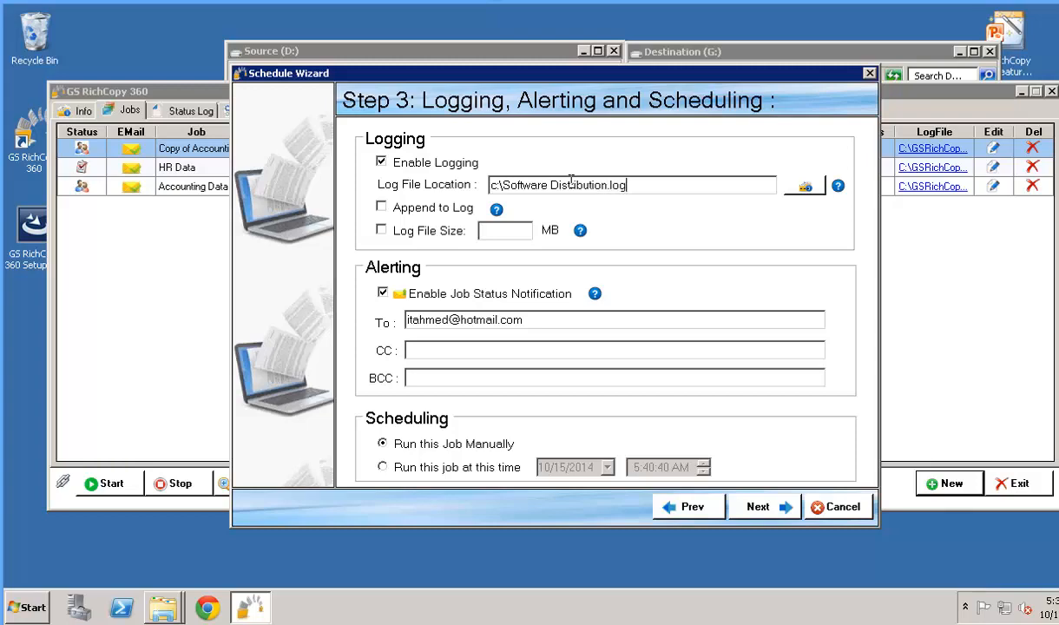
mouse_move(426, 219)
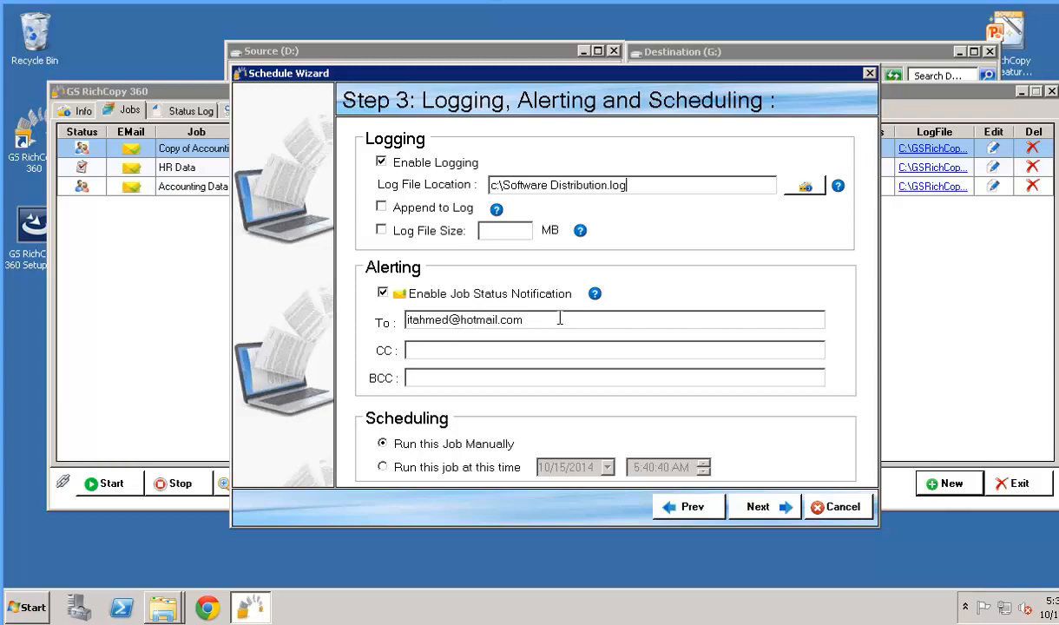
mouse_move(510, 323)
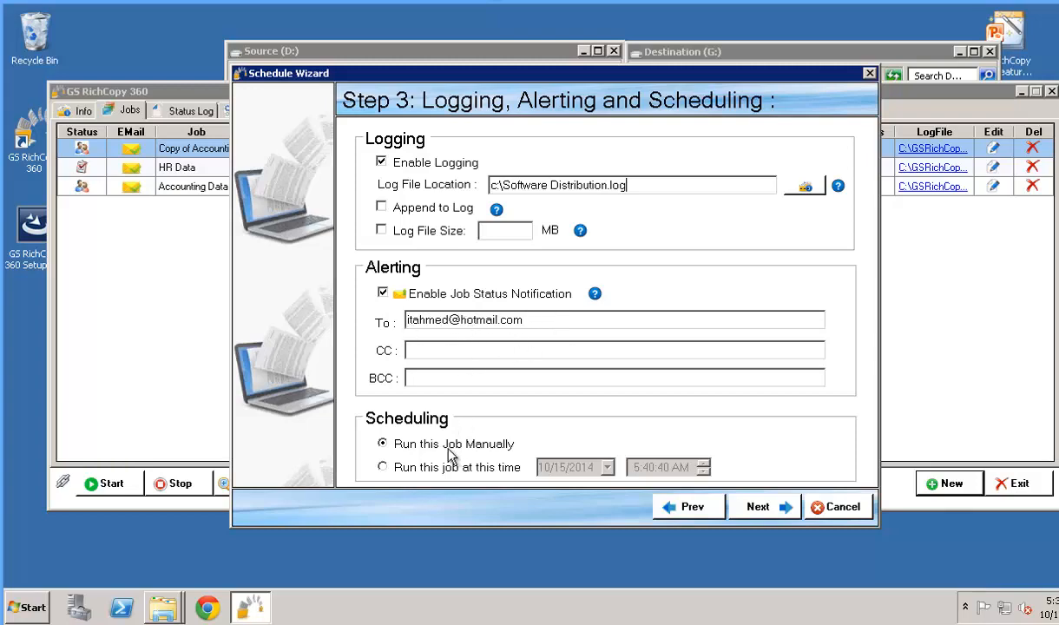
mouse_move(438, 455)
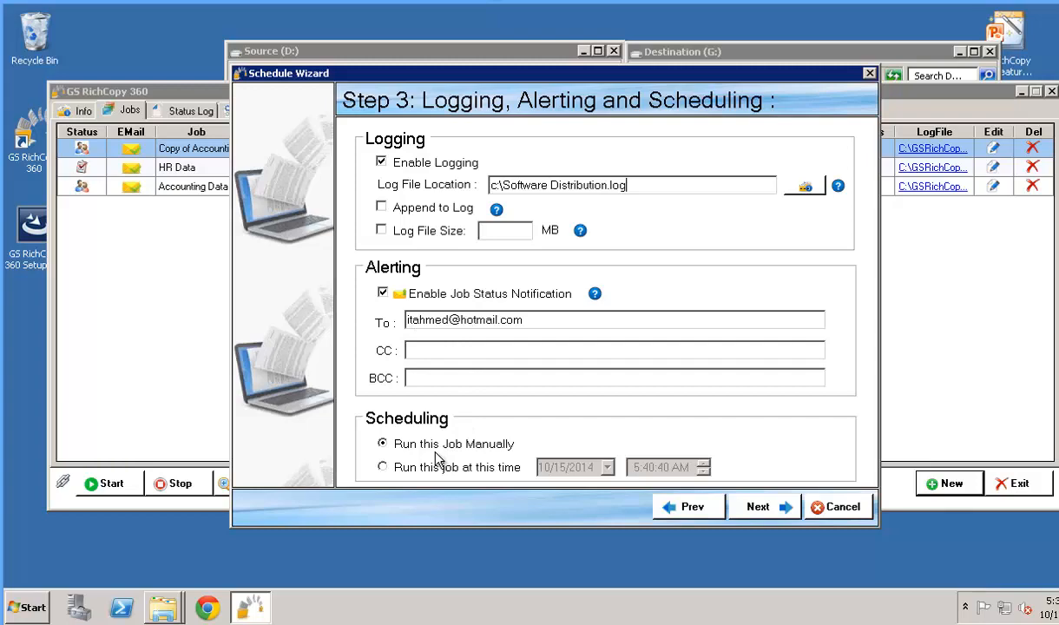
Keep 'Run this Job Manually', confirm the summary and finish creating the job
left_click(382, 467)
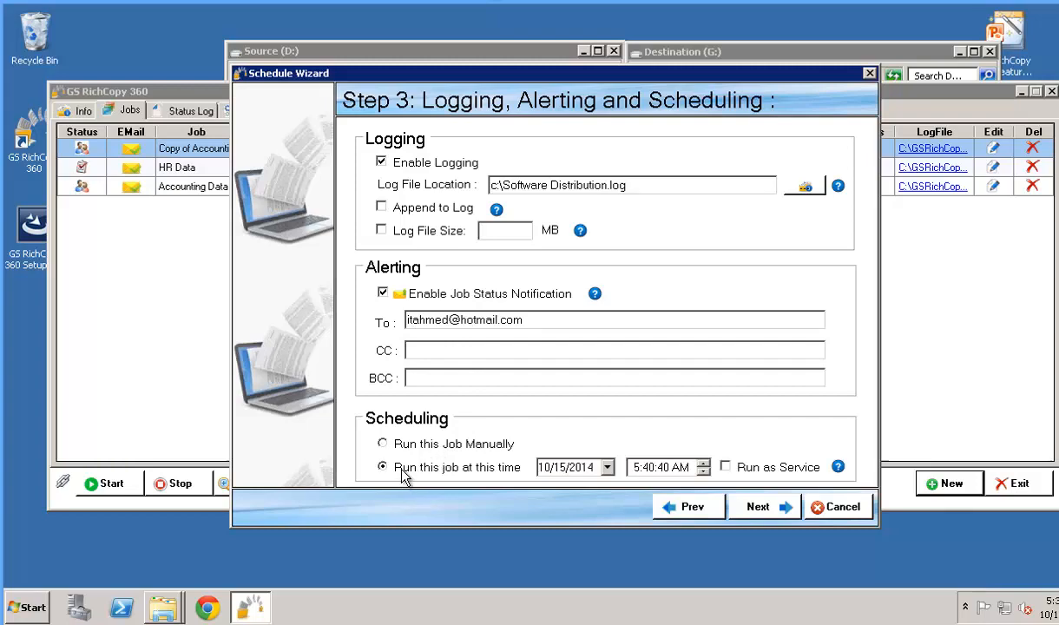
mouse_move(726, 477)
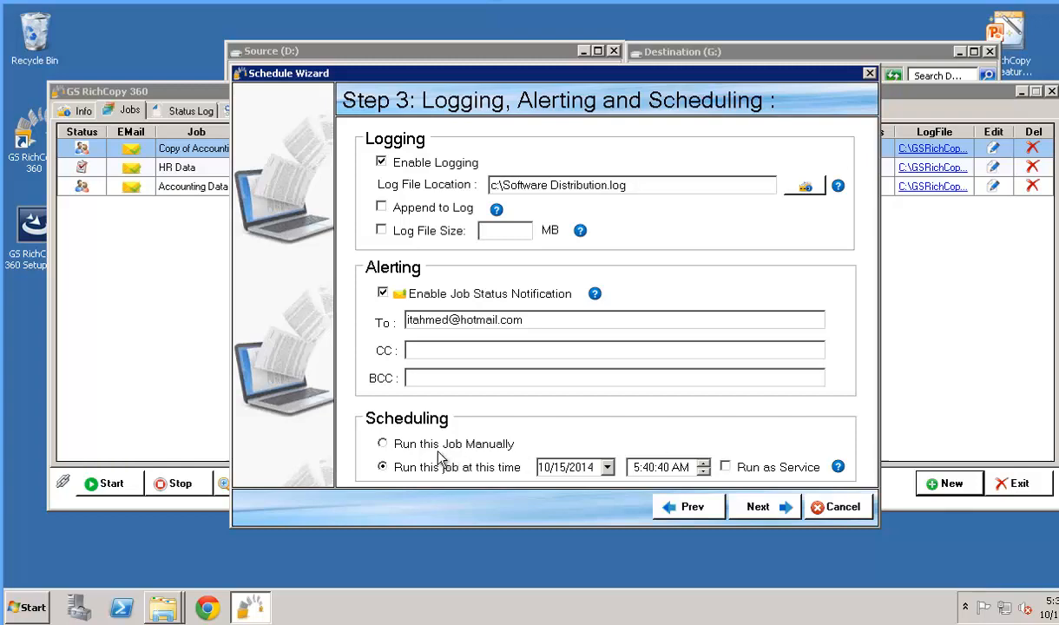
left_click(382, 445)
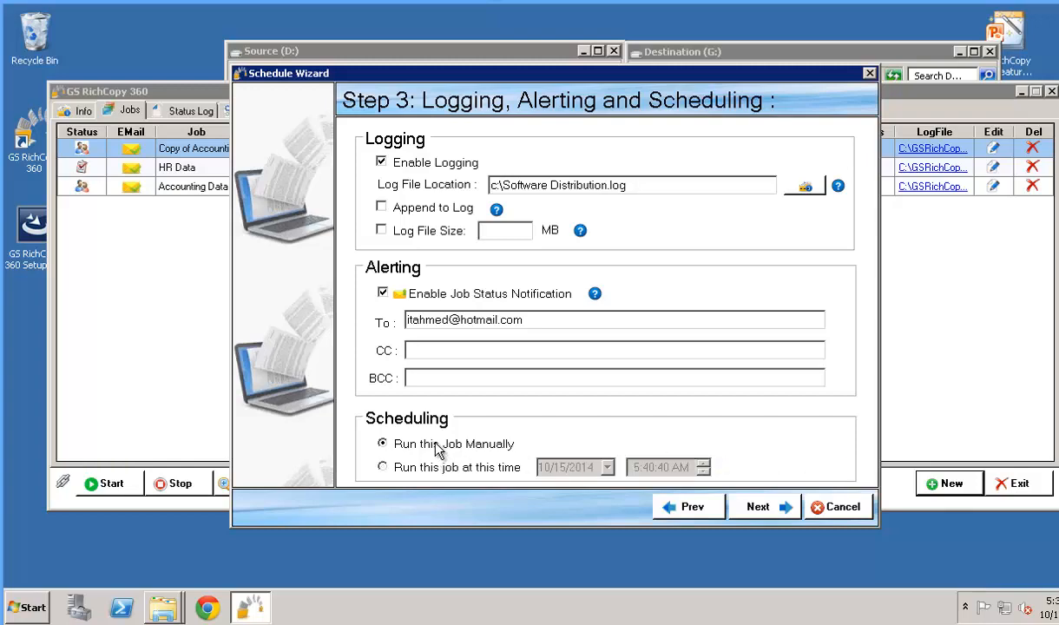
left_click(757, 507)
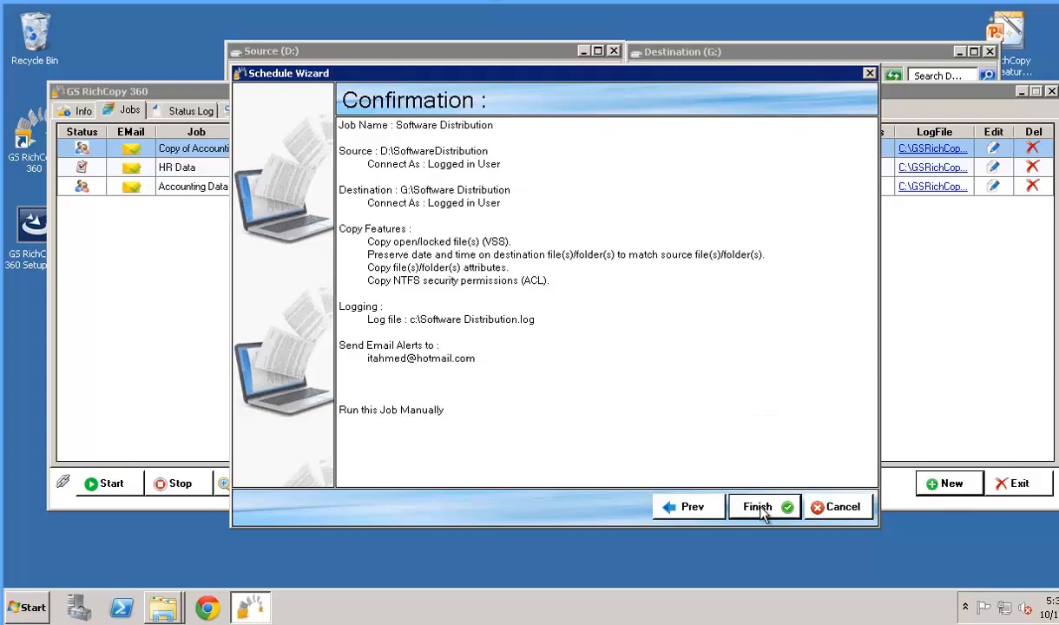
mouse_move(539, 435)
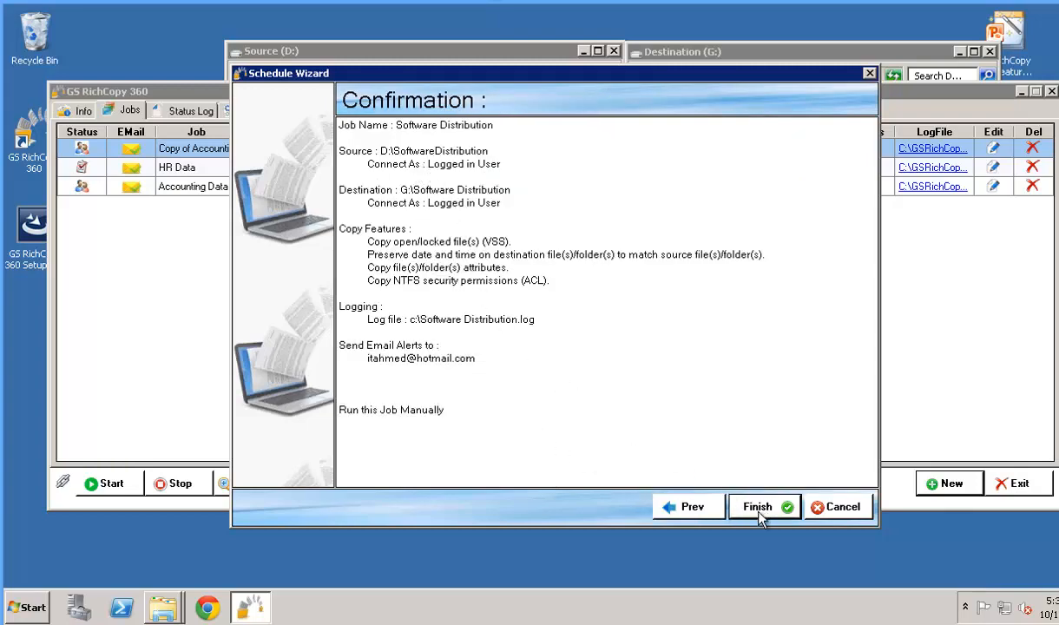
left_click(757, 507)
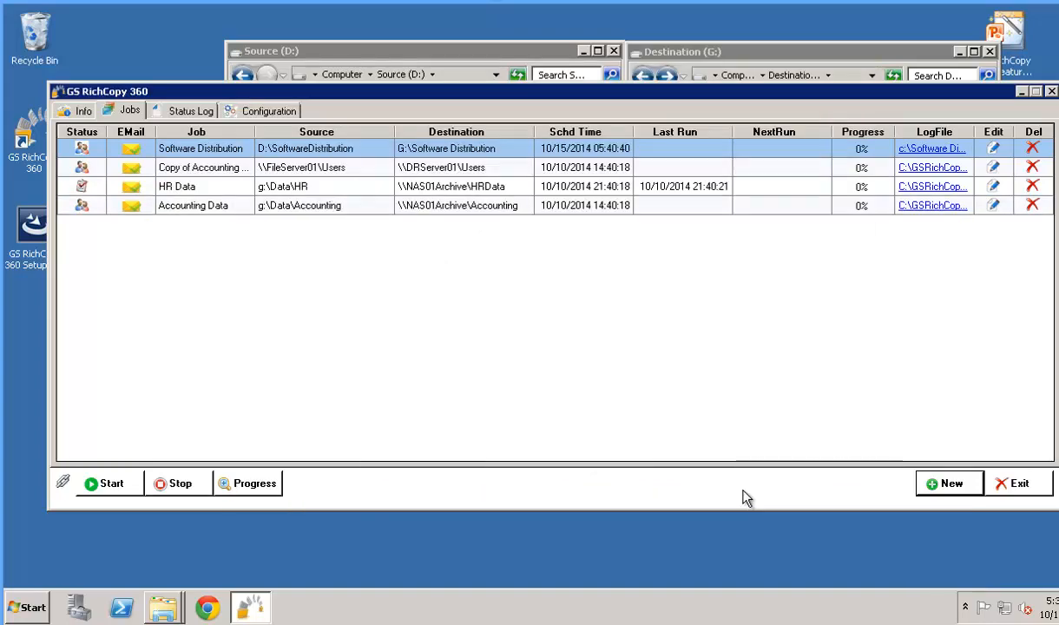
mouse_move(373, 136)
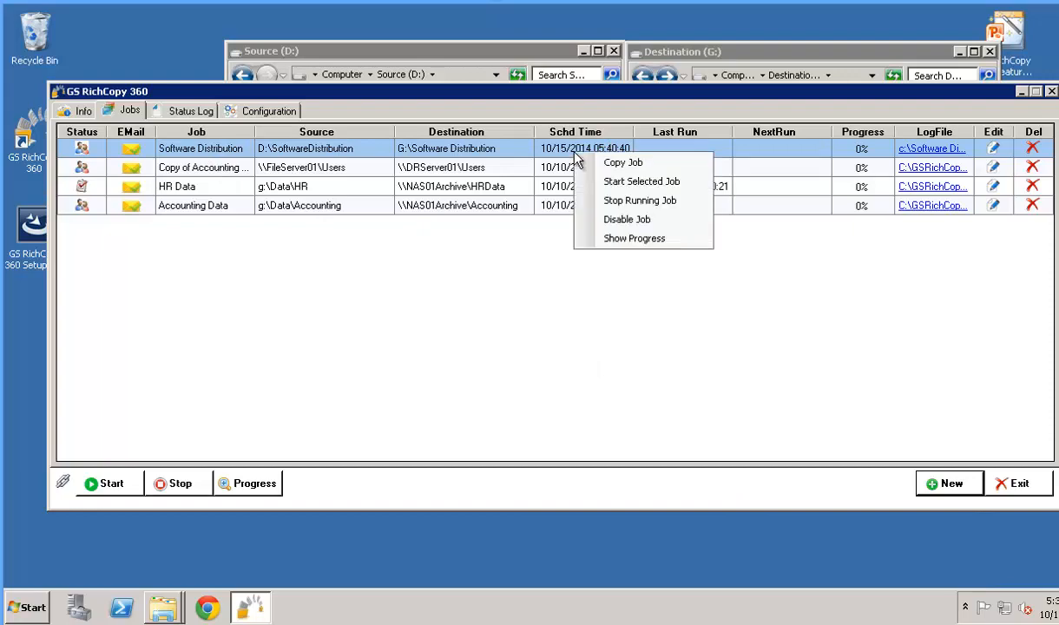
mouse_move(641, 181)
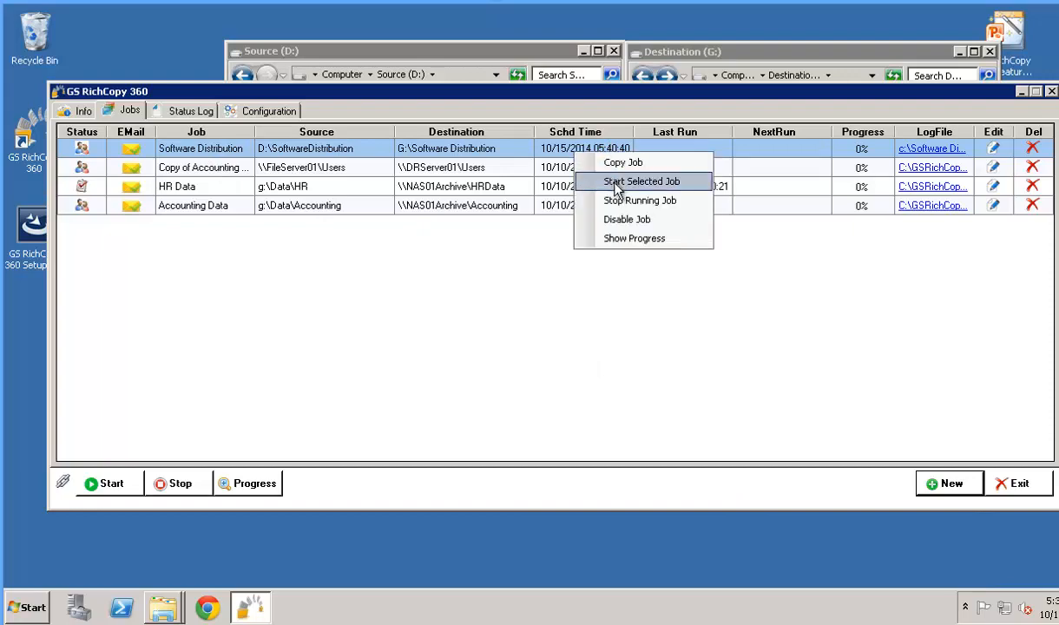
mouse_move(542, 250)
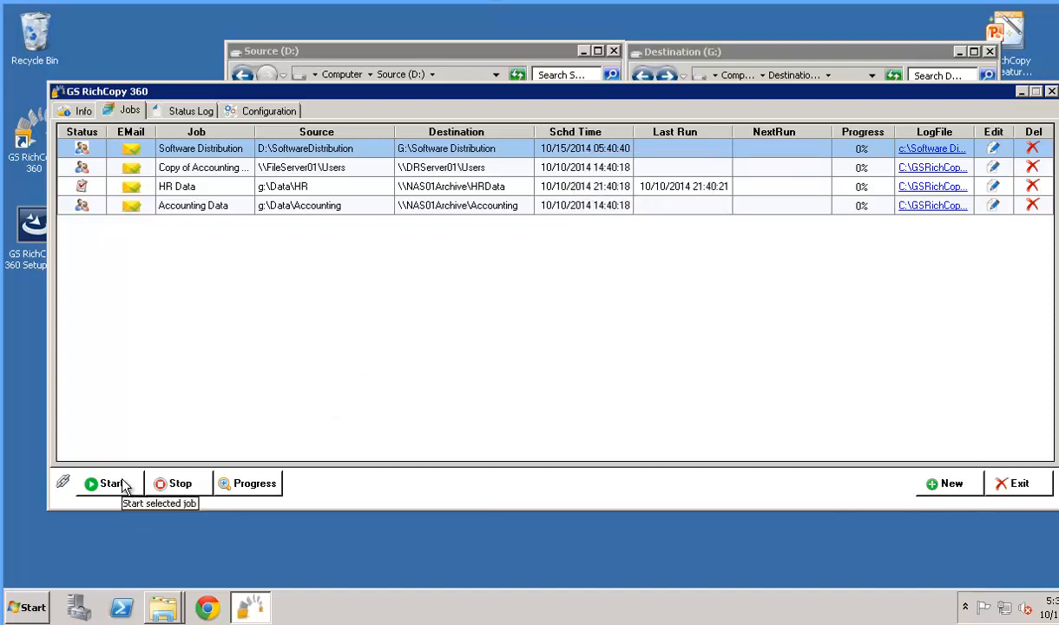
Start the Software Distribution job so it shows as queued
left_click(110, 483)
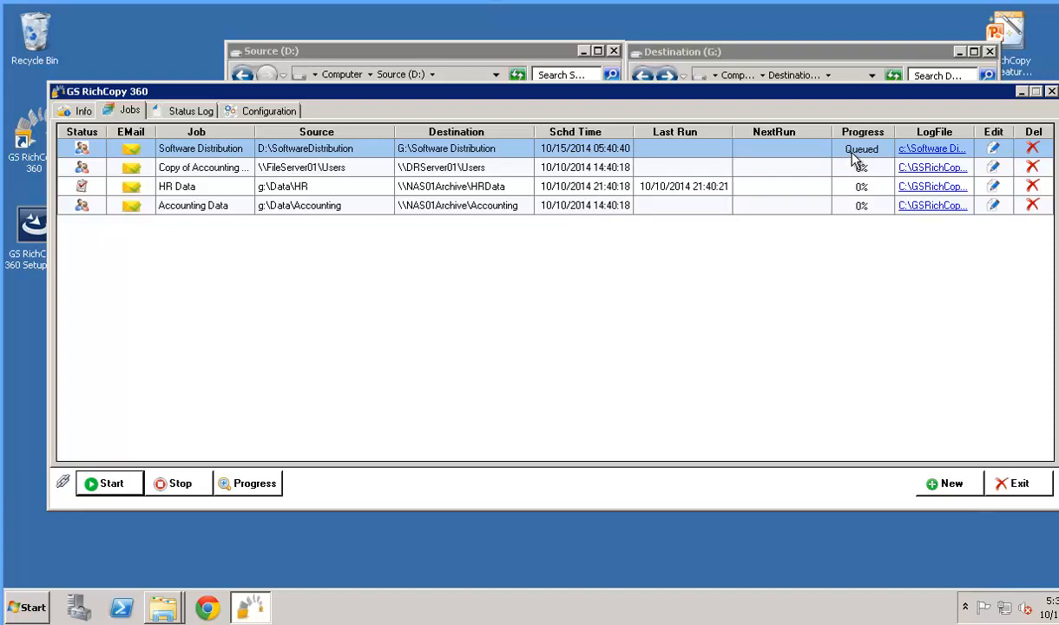
Review the Job Run Details until Completed (364 files copied), then return to the Jobs list
left_click(109, 483)
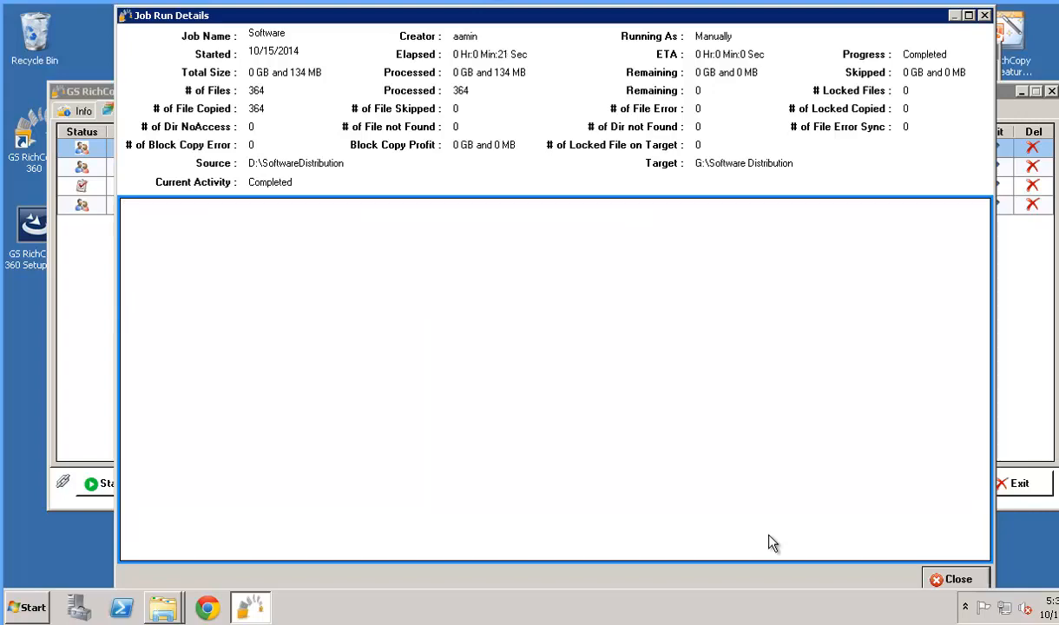
left_click(955, 580)
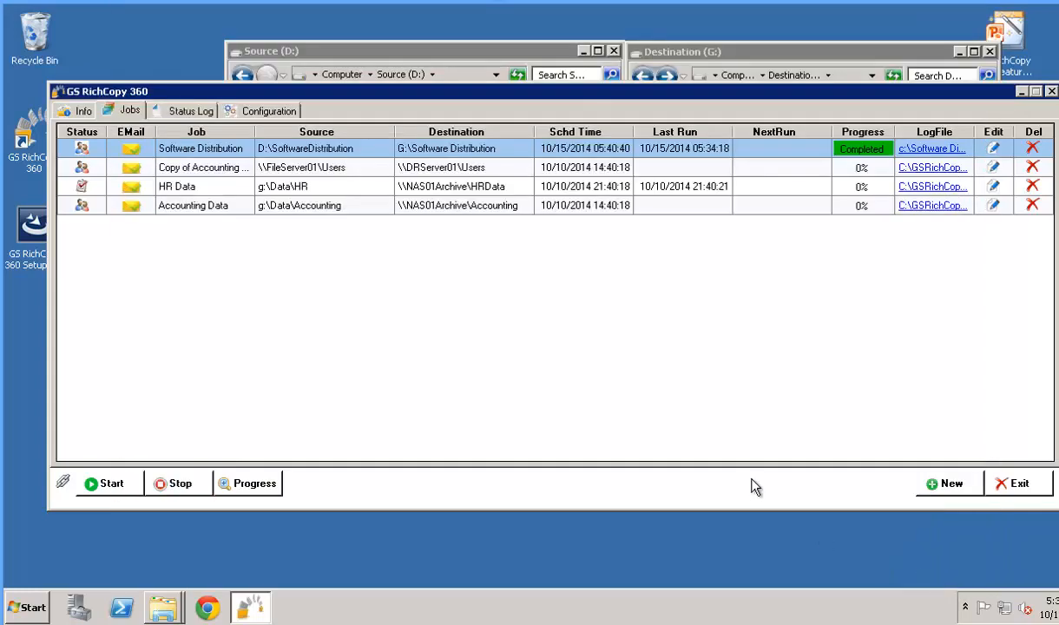
mouse_move(751, 332)
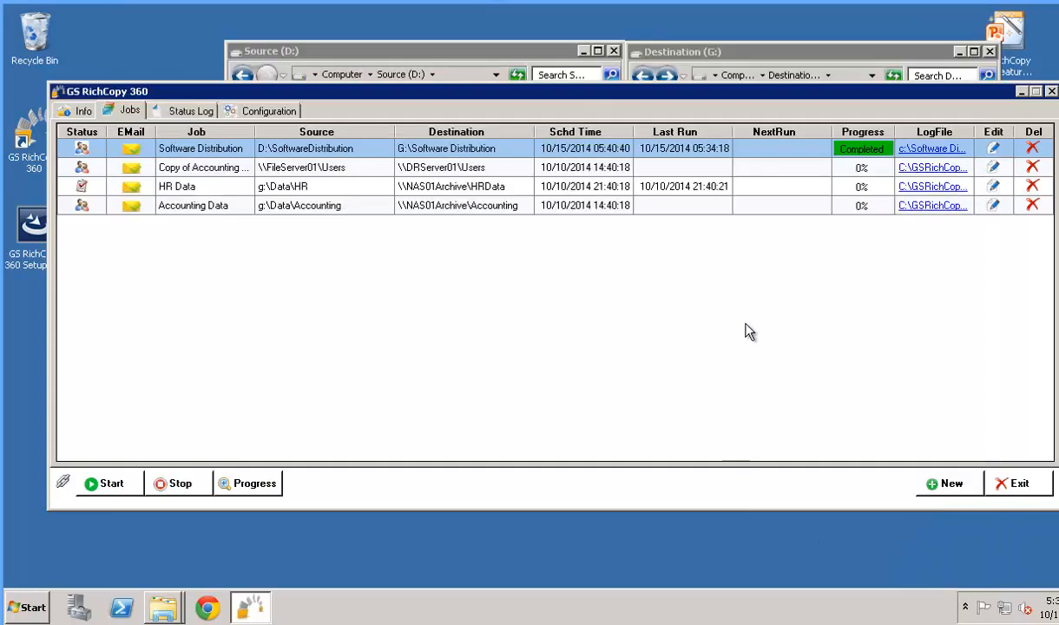